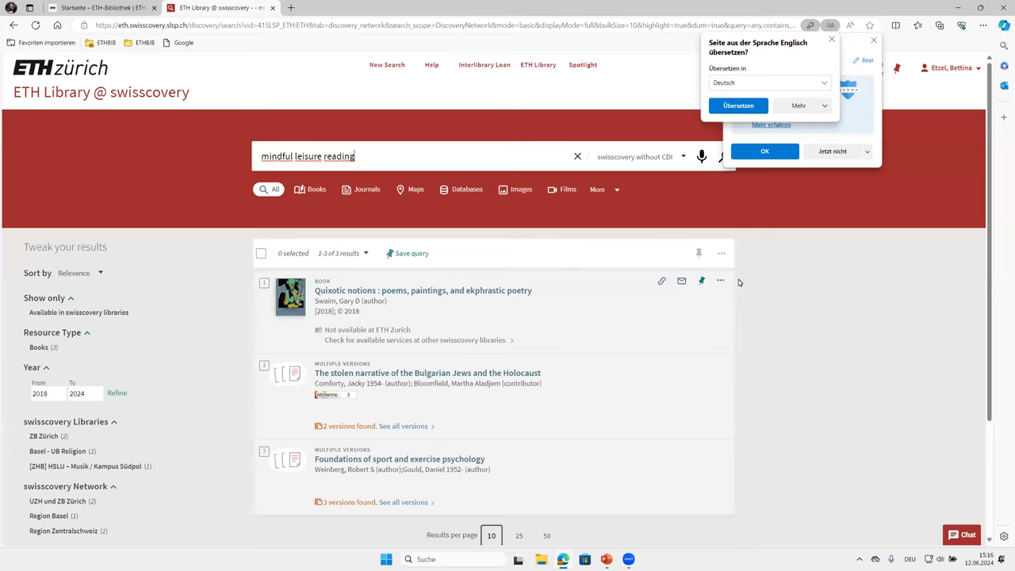
mouse_move(810, 184)
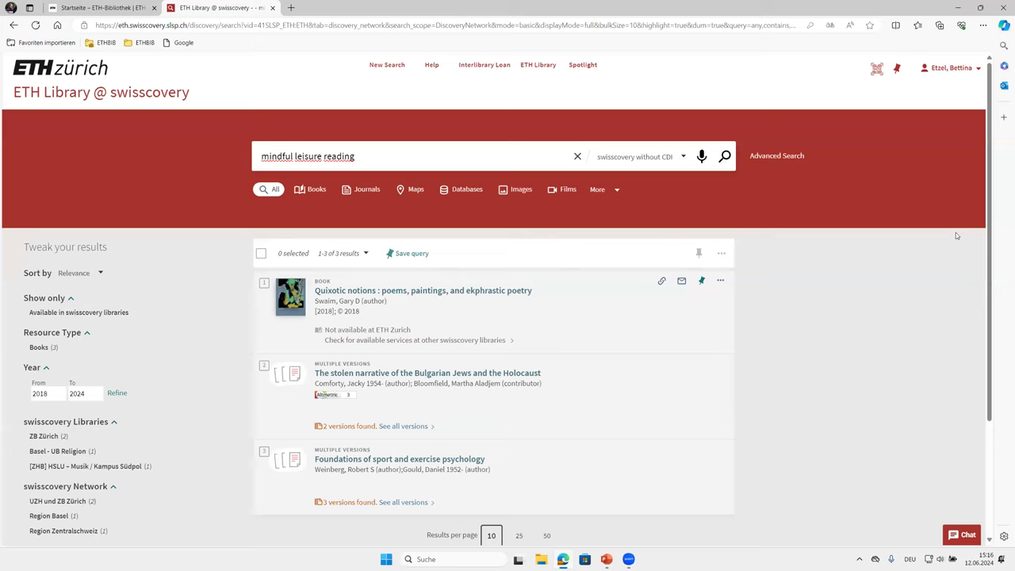
mouse_move(958, 228)
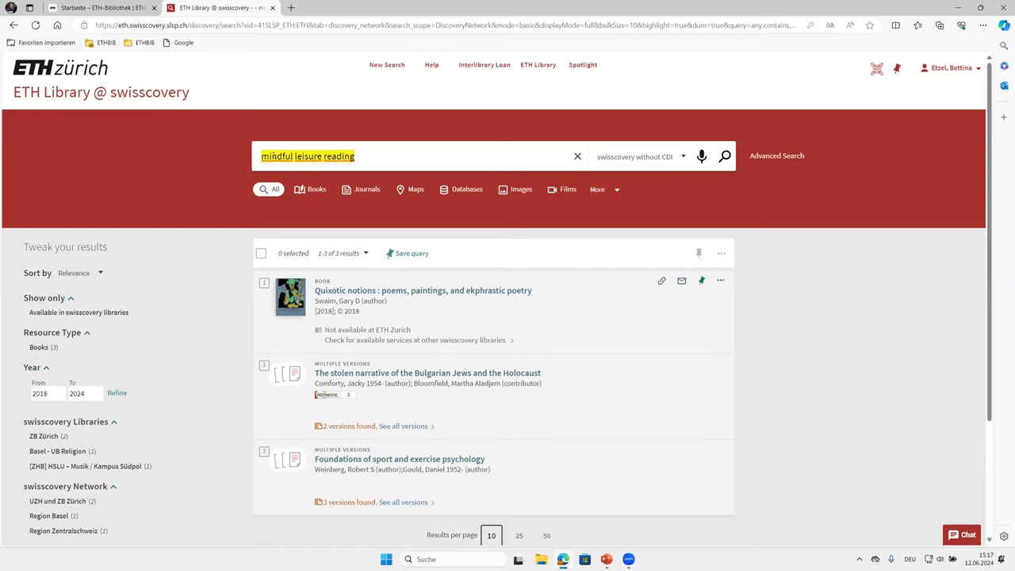
Search the catalogue for 'how the world really works' via the swisscovery suggestion.
text(hoiwa)
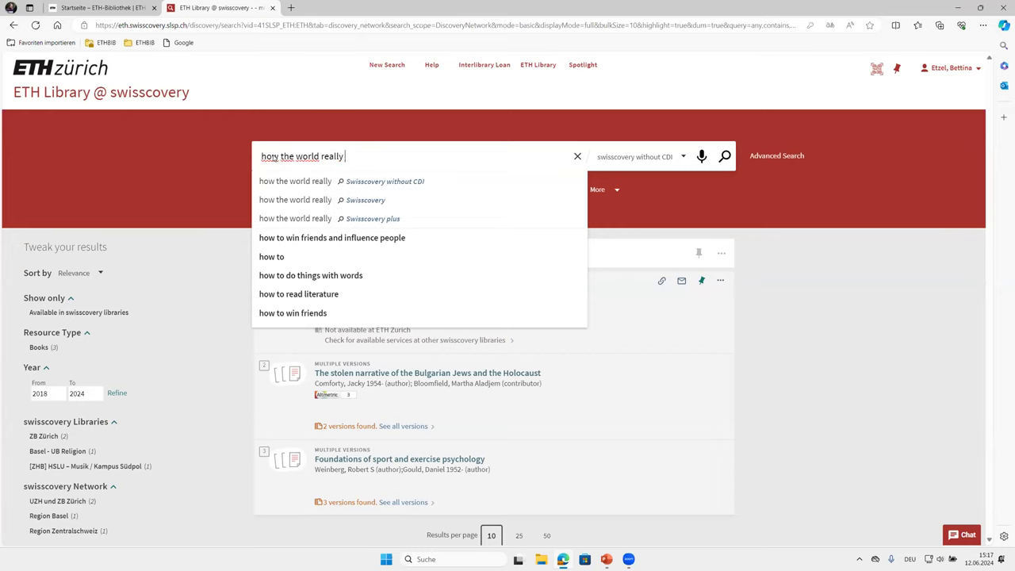
text(works)
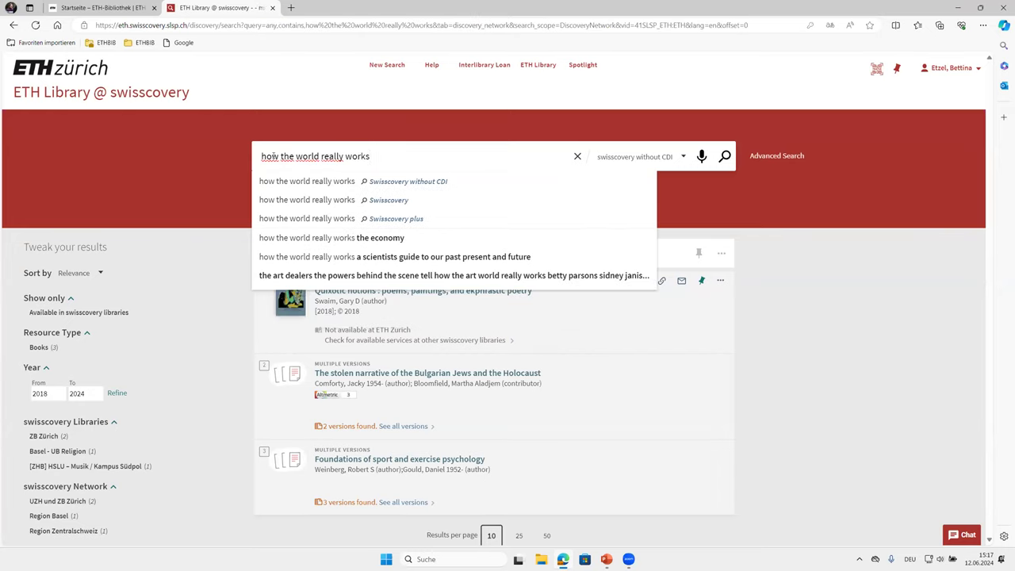
click(723, 155)
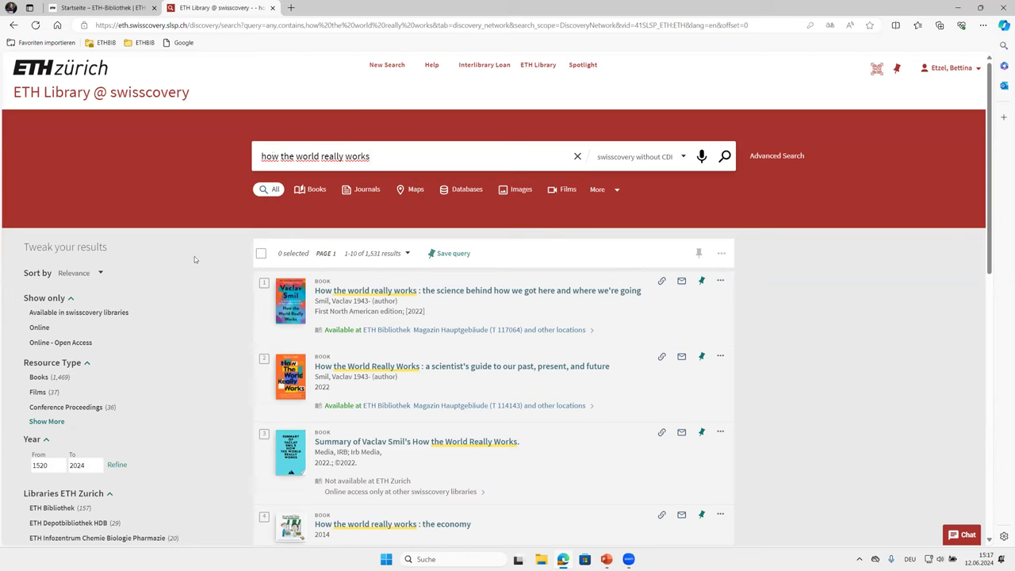
mouse_move(199, 352)
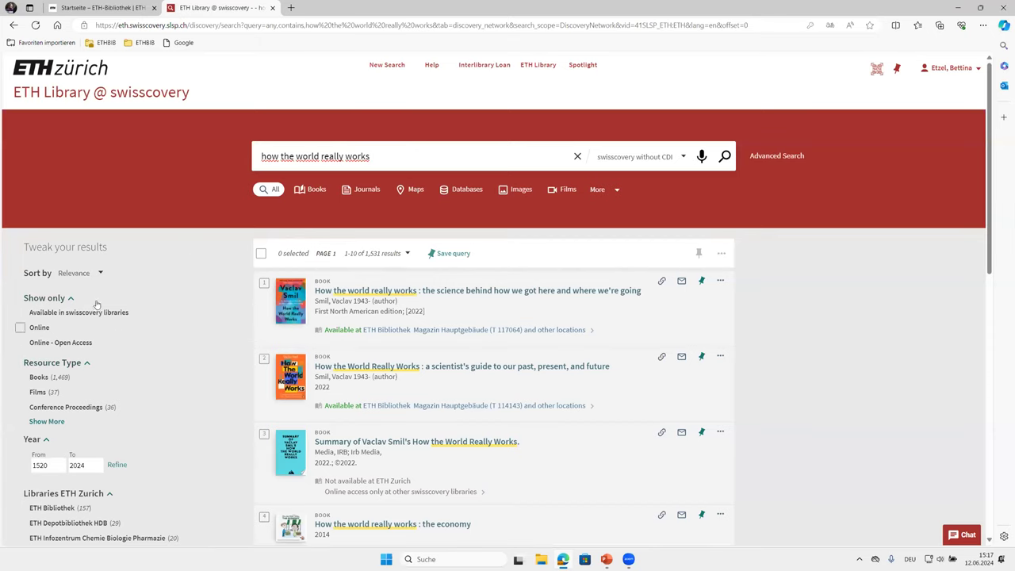
Expand the Resource Type facet with Show More to list every available type.
scroll(down, 3)
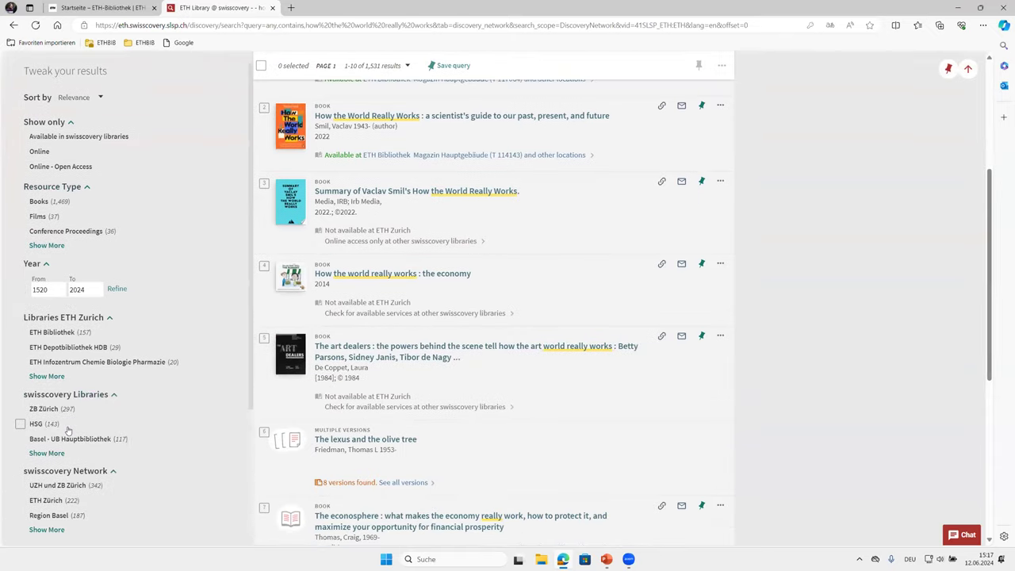
scroll(down, 3)
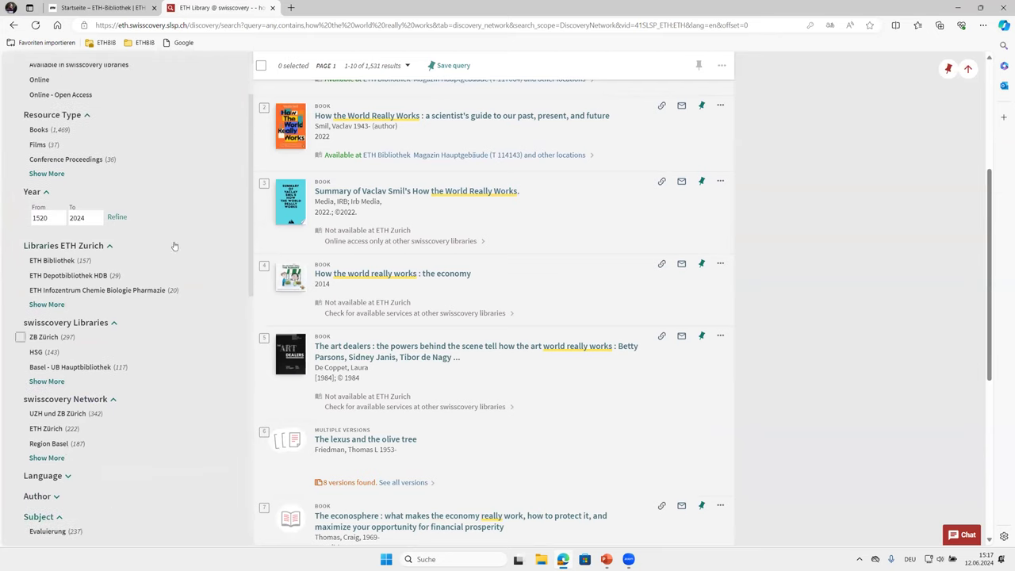
scroll(down, 3)
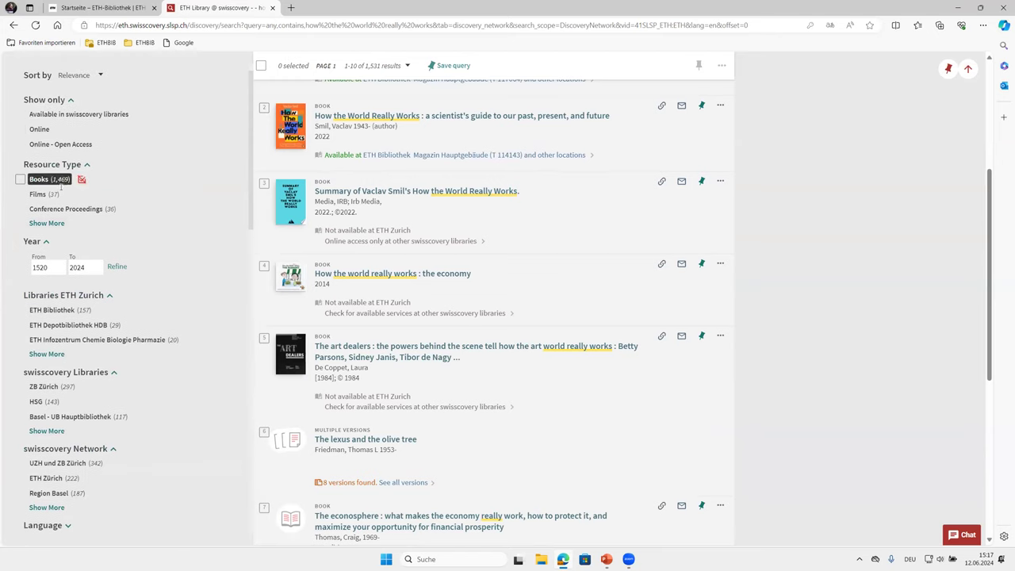
mouse_move(67, 209)
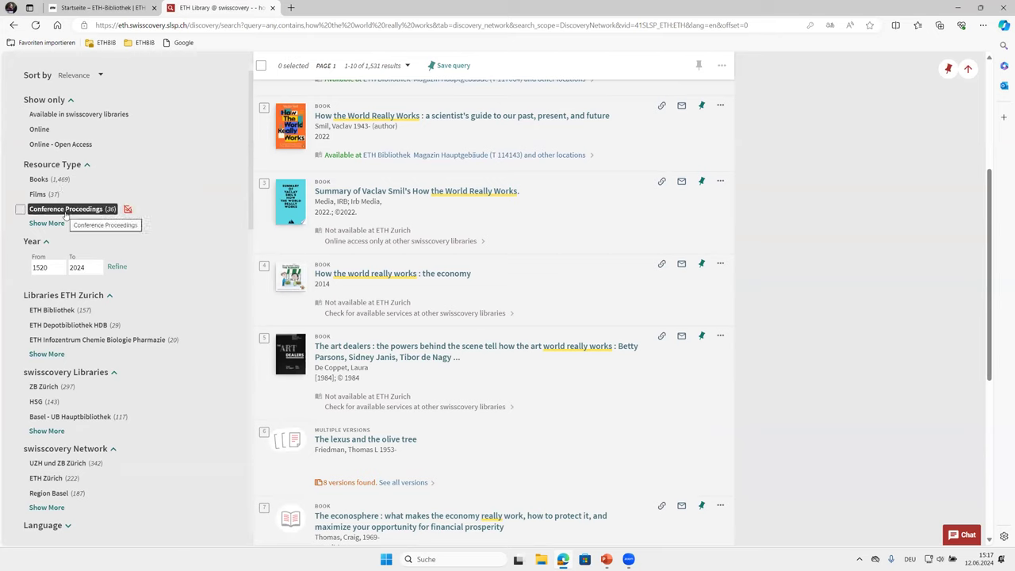
click(46, 222)
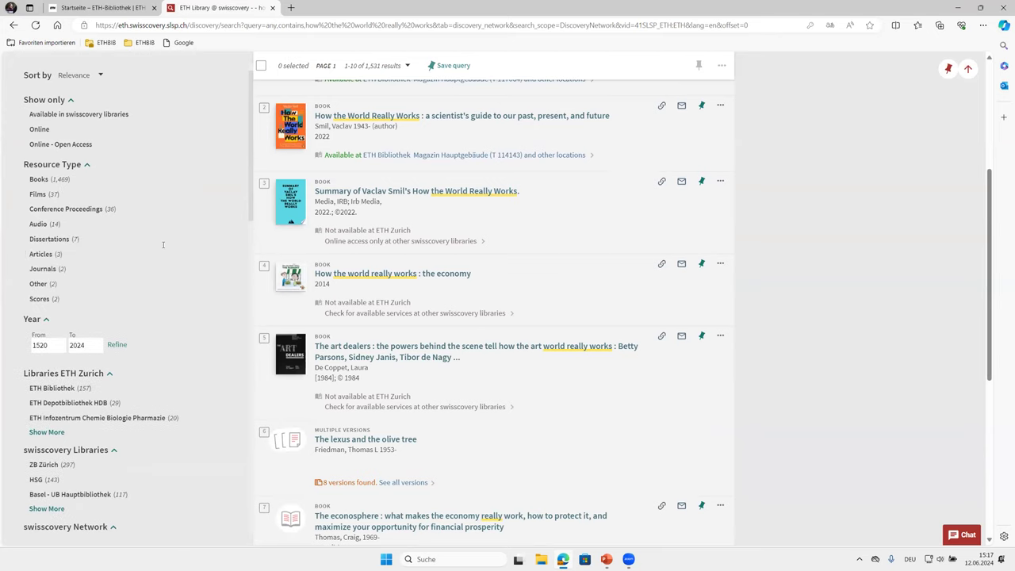
mouse_move(40, 254)
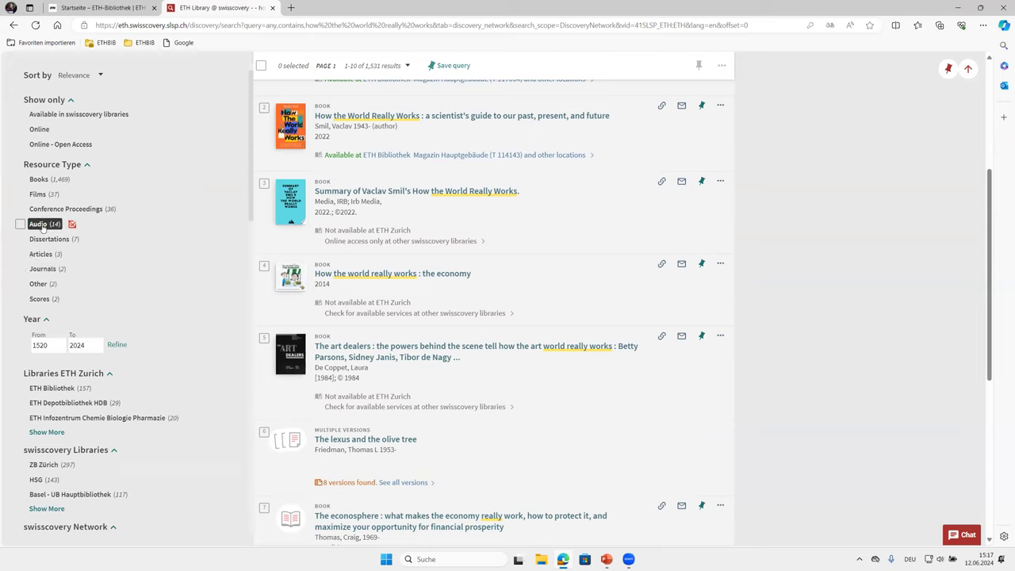
Filter the results to Audio and open the Available Online access for How Asia Works.
click(38, 224)
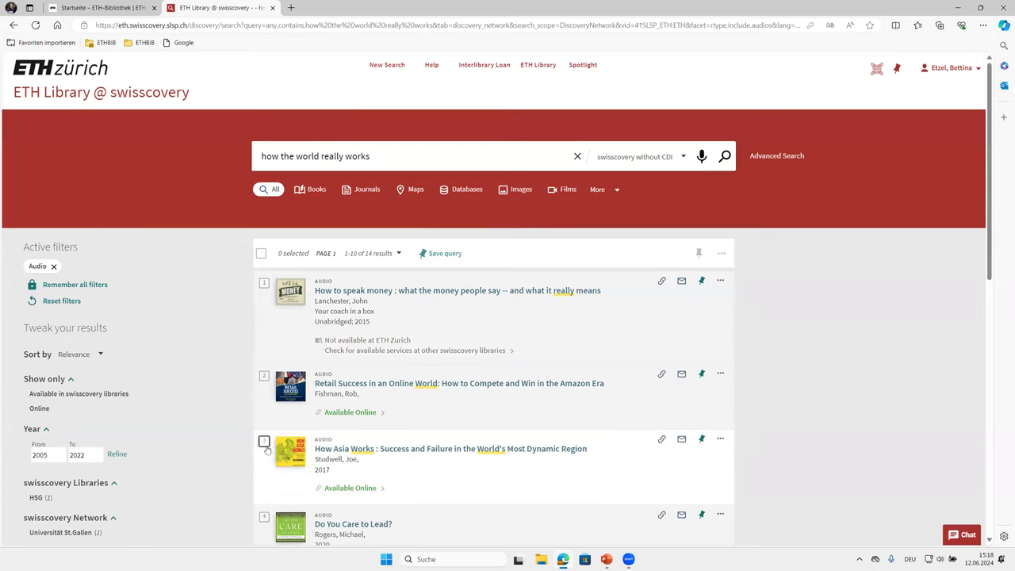
scroll(down, 3)
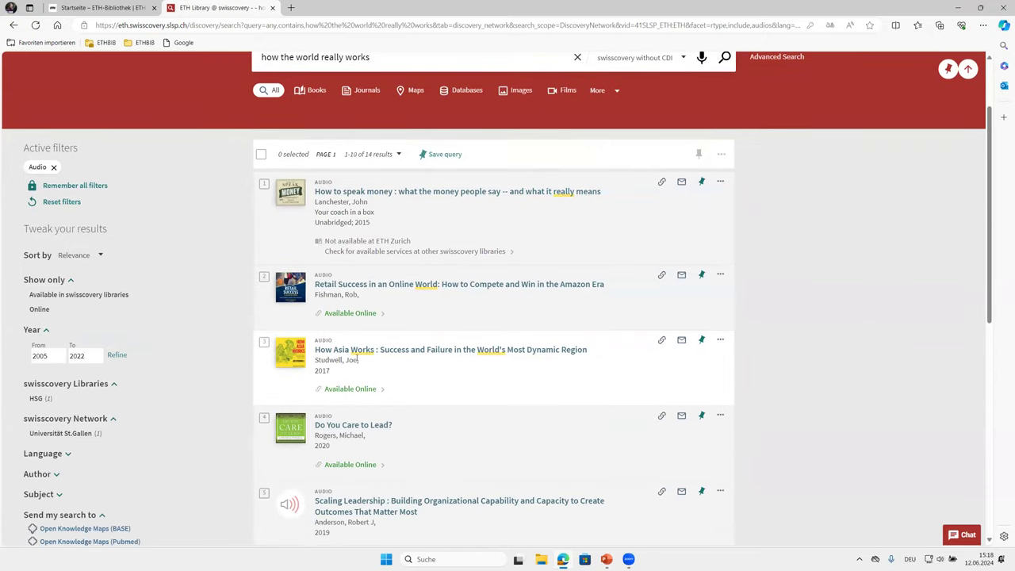
mouse_move(373, 400)
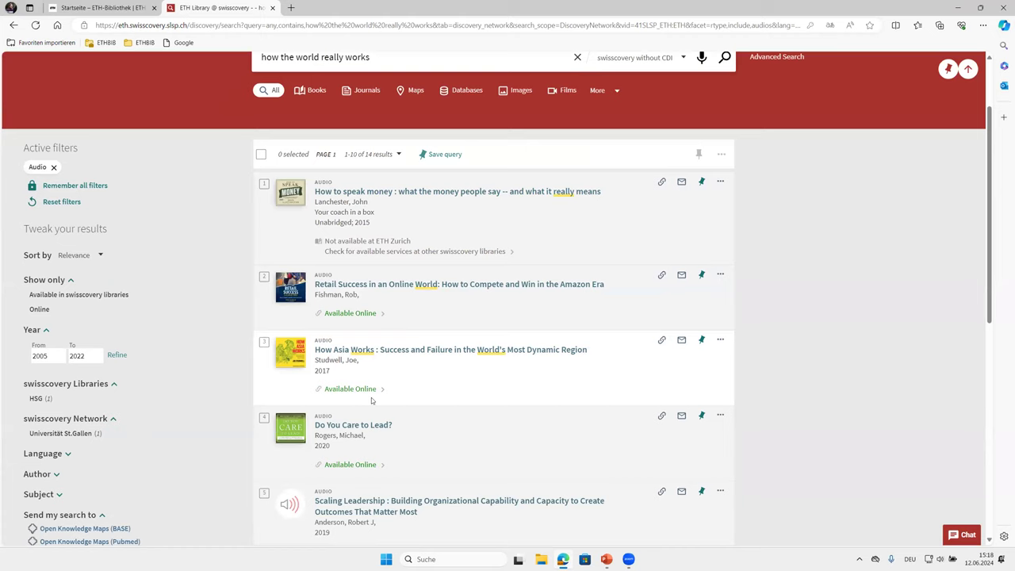
mouse_move(390, 387)
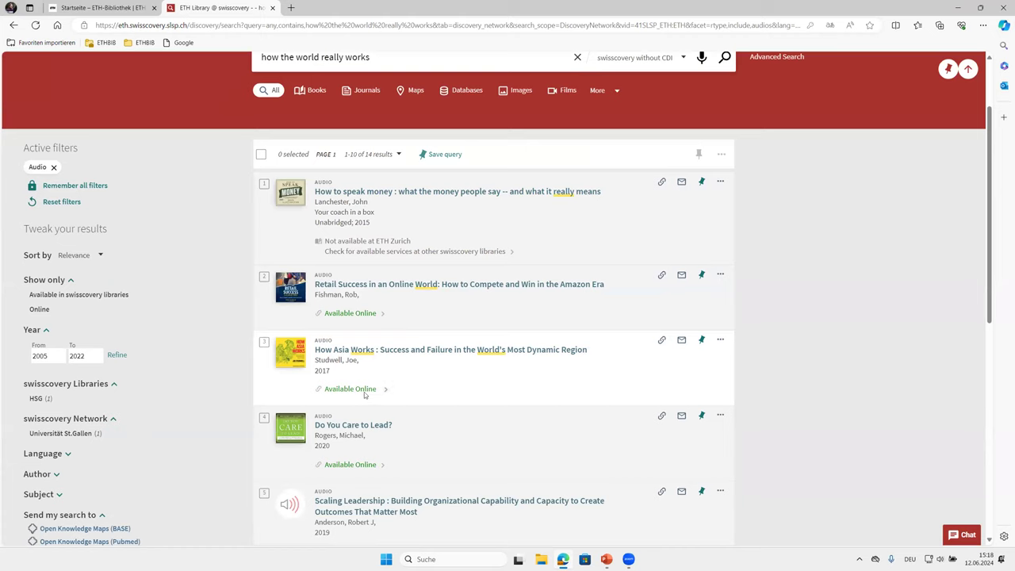
mouse_move(361, 394)
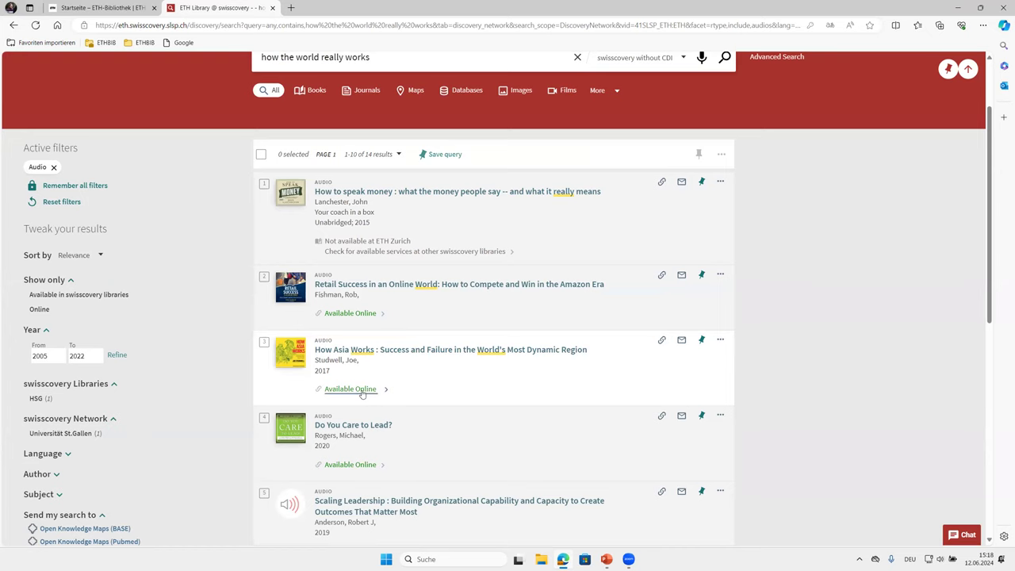
click(450, 349)
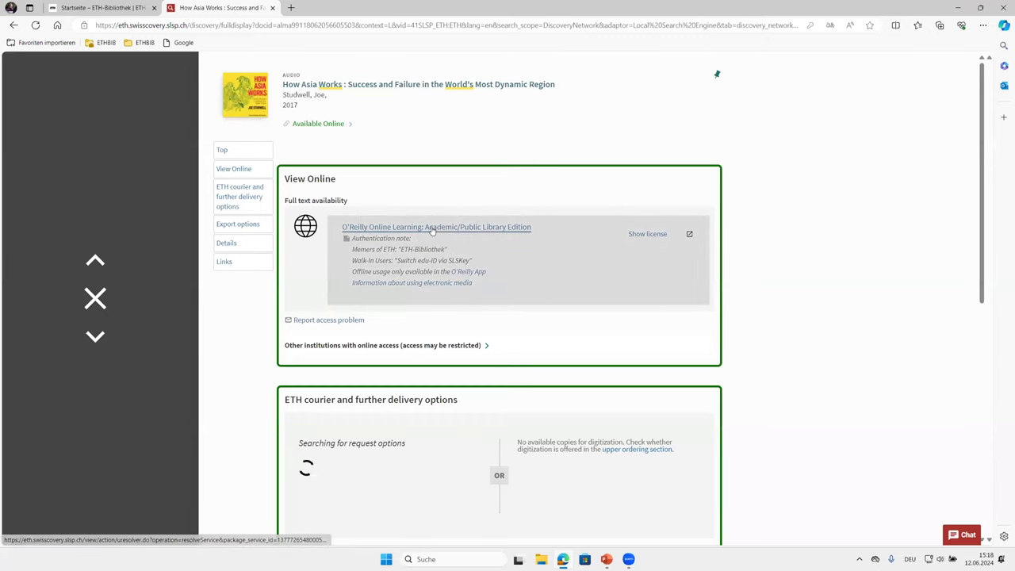
On O'Reilly Learning, select ETH-Bibliothek as institution and sign in with it.
click(436, 227)
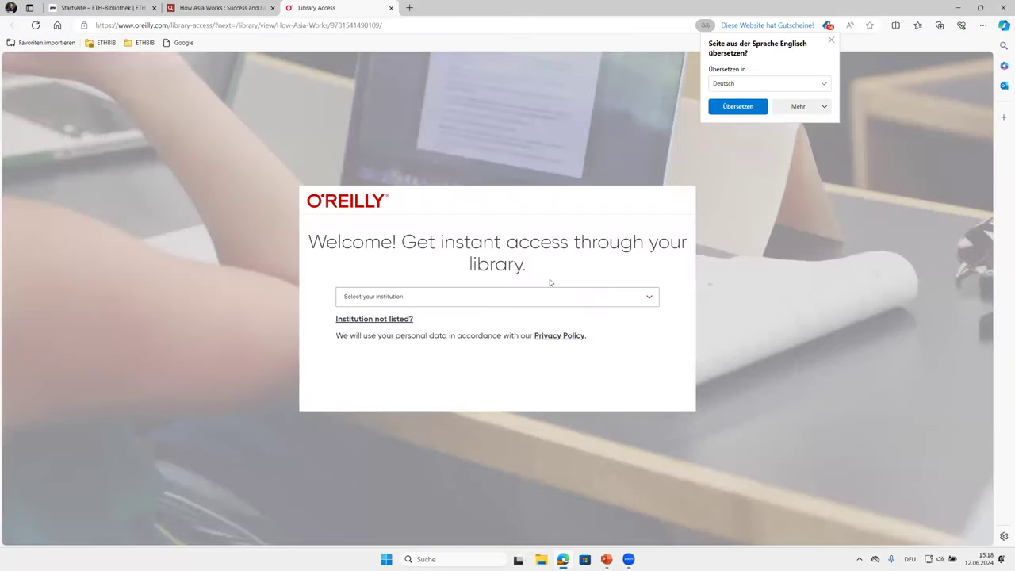
mouse_move(703, 305)
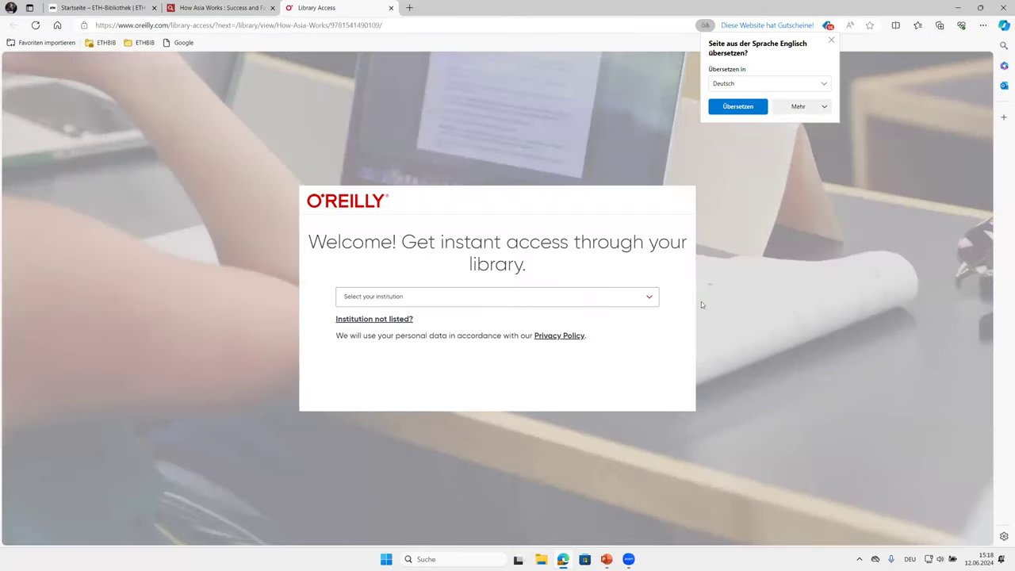
click(496, 297)
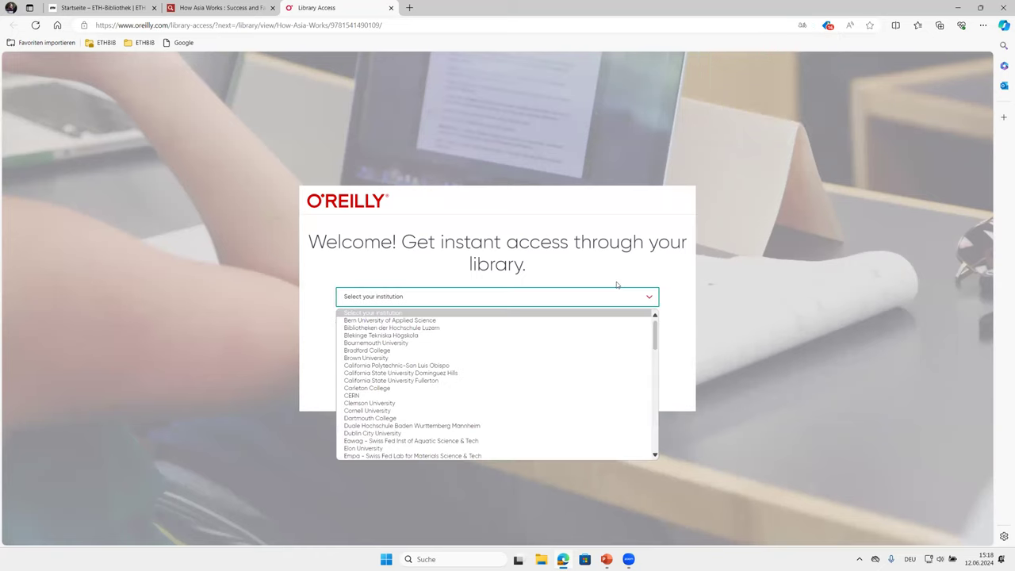
scroll(down, 3)
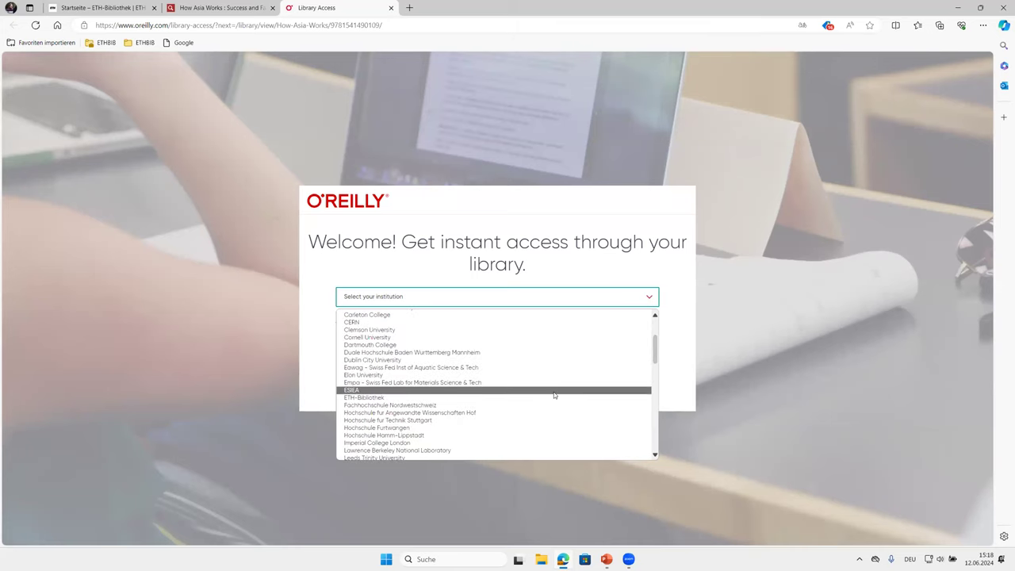
click(365, 396)
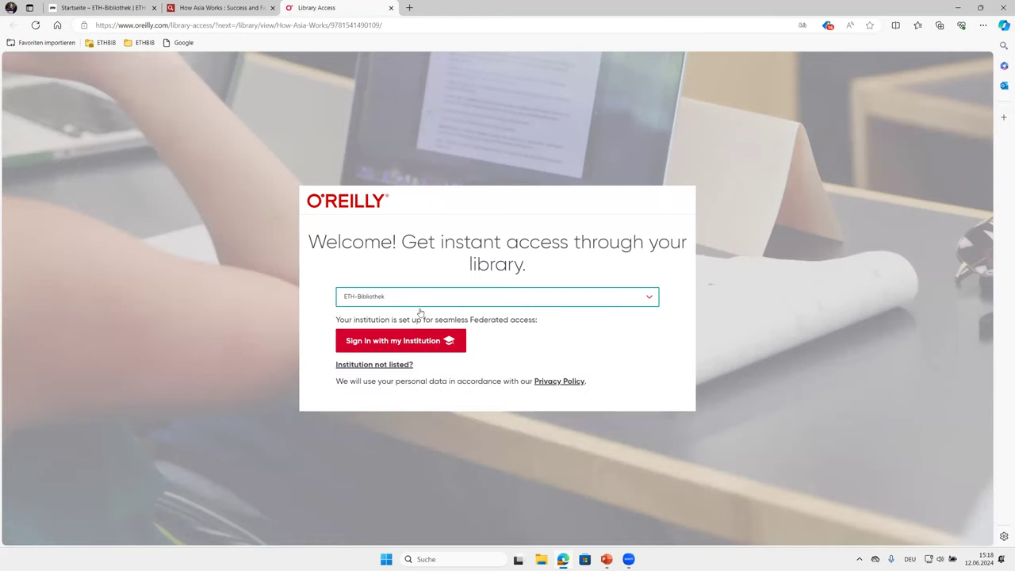
mouse_move(400, 339)
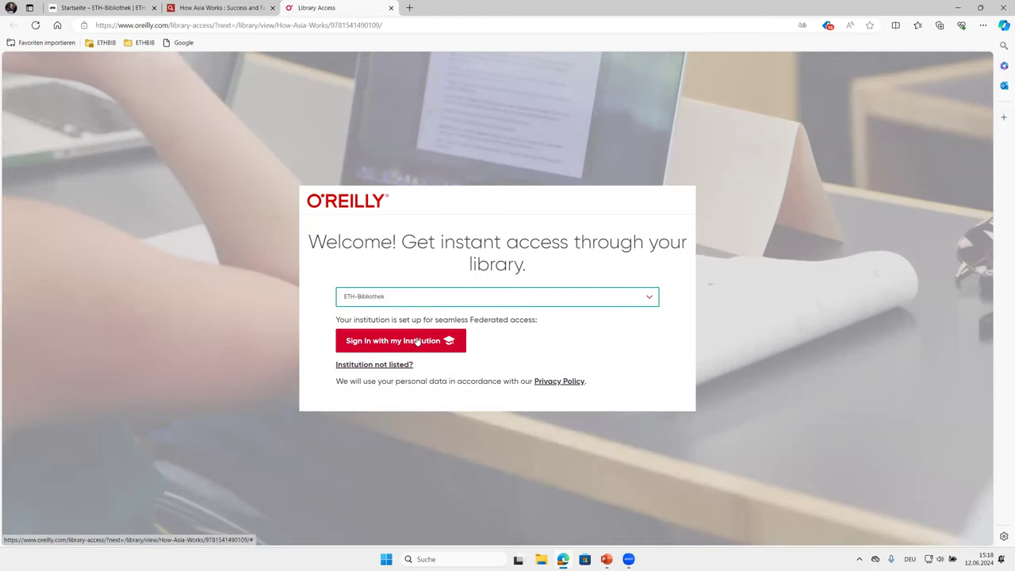
click(399, 339)
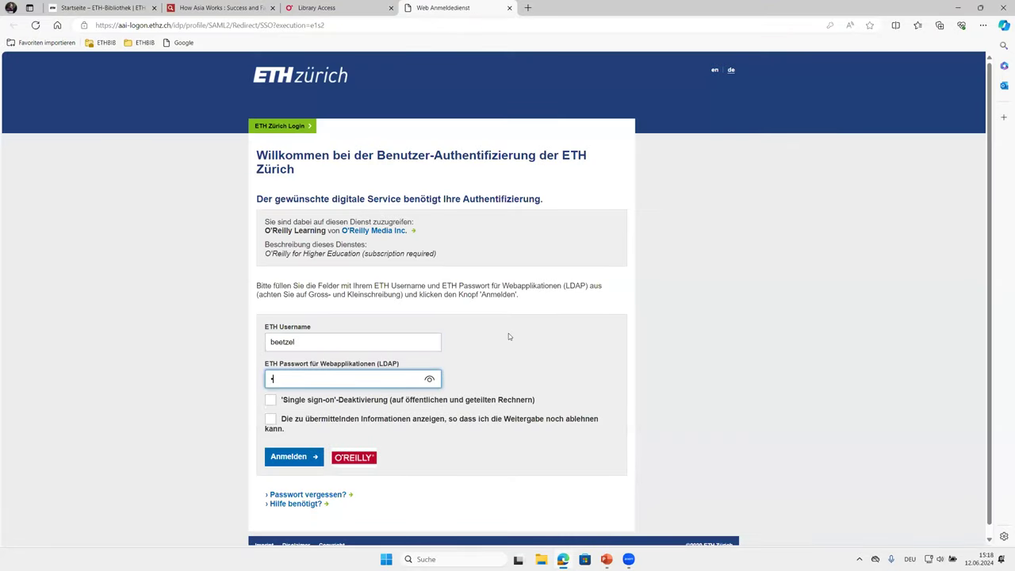
Enter the LDAP password and submit the ETH Zürich login with Anmelden.
text(password)
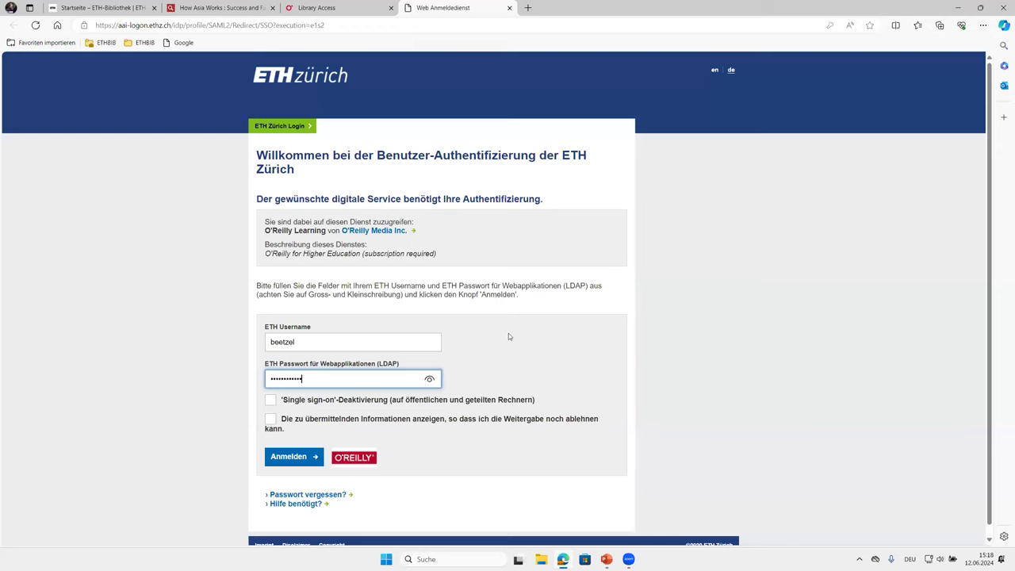
click(294, 457)
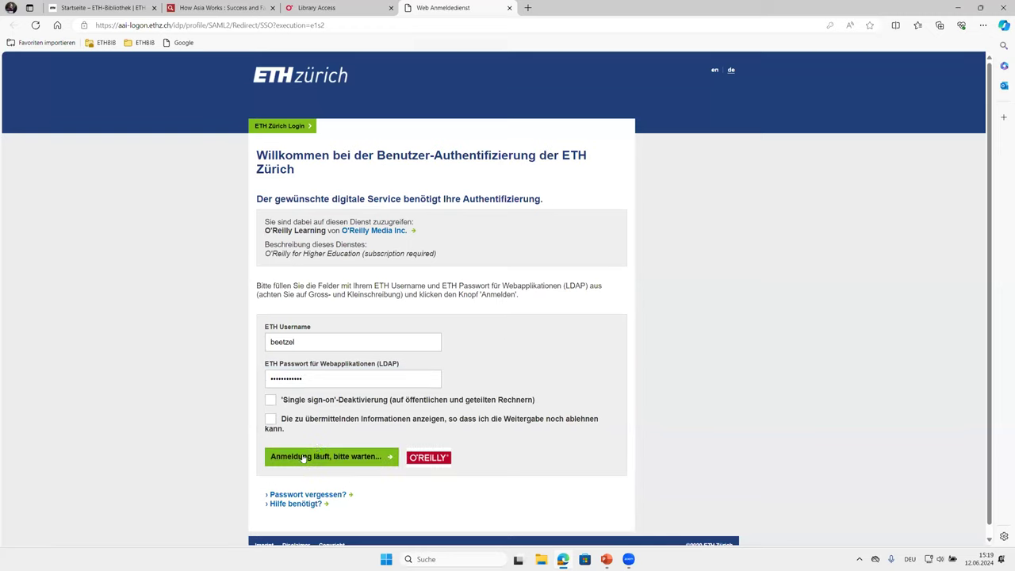
click(330, 457)
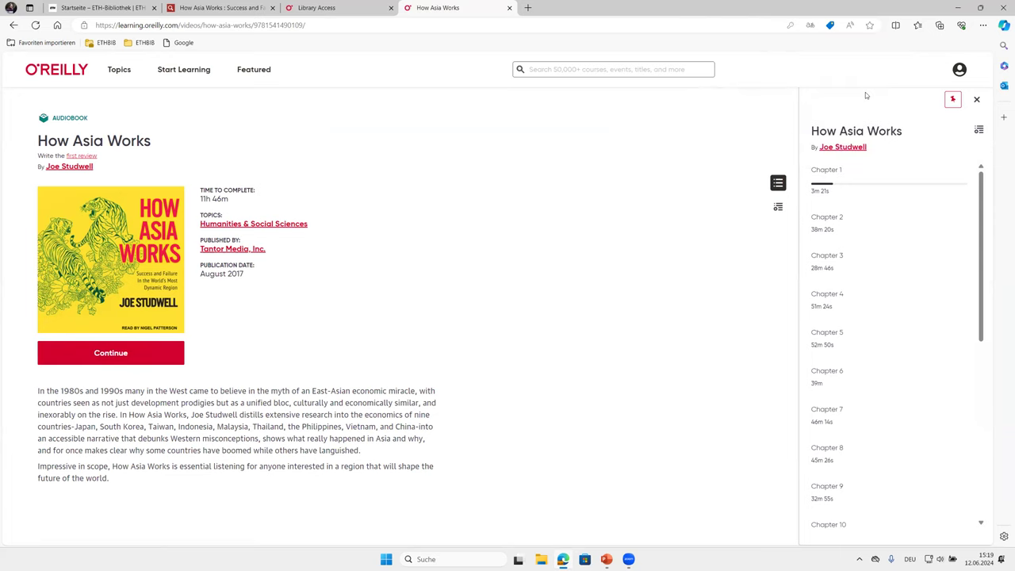
mouse_move(514, 317)
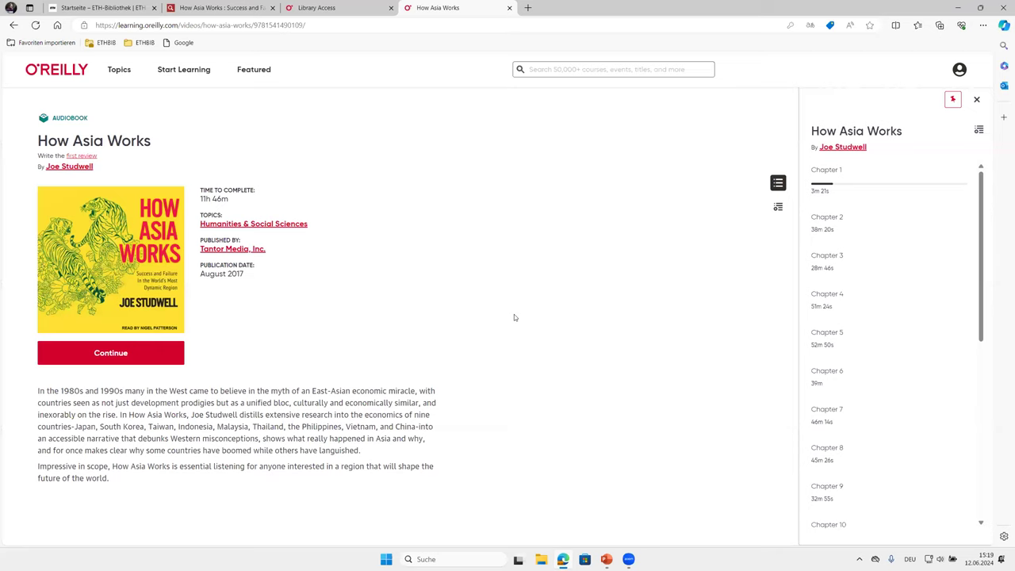
mouse_move(167, 378)
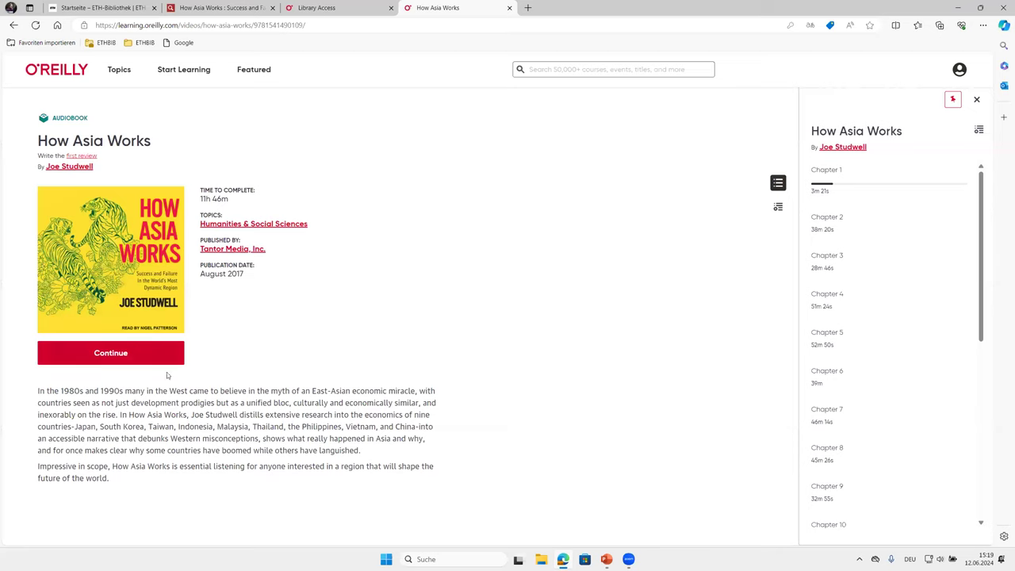
mouse_move(412, 273)
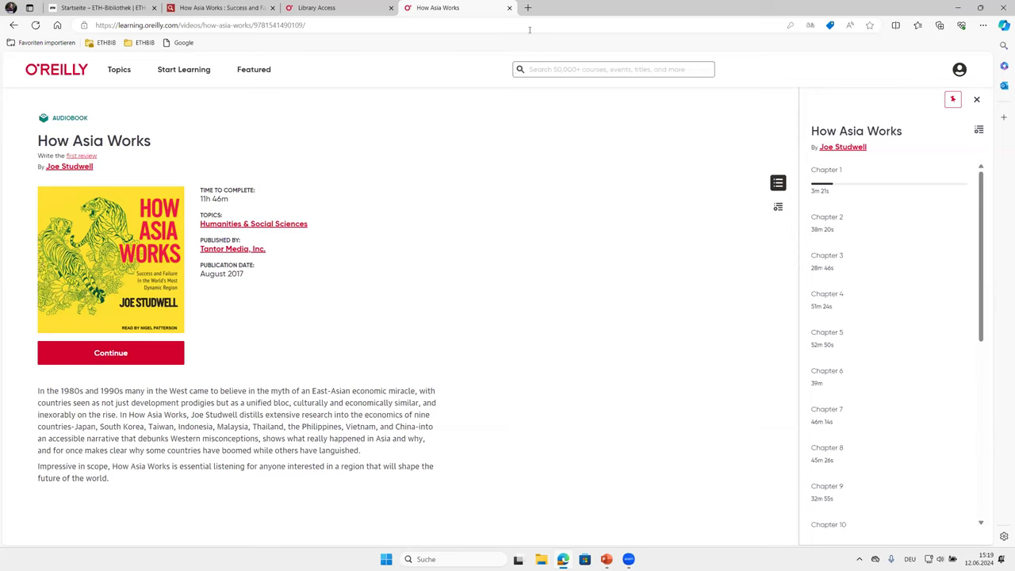
mouse_move(507, 70)
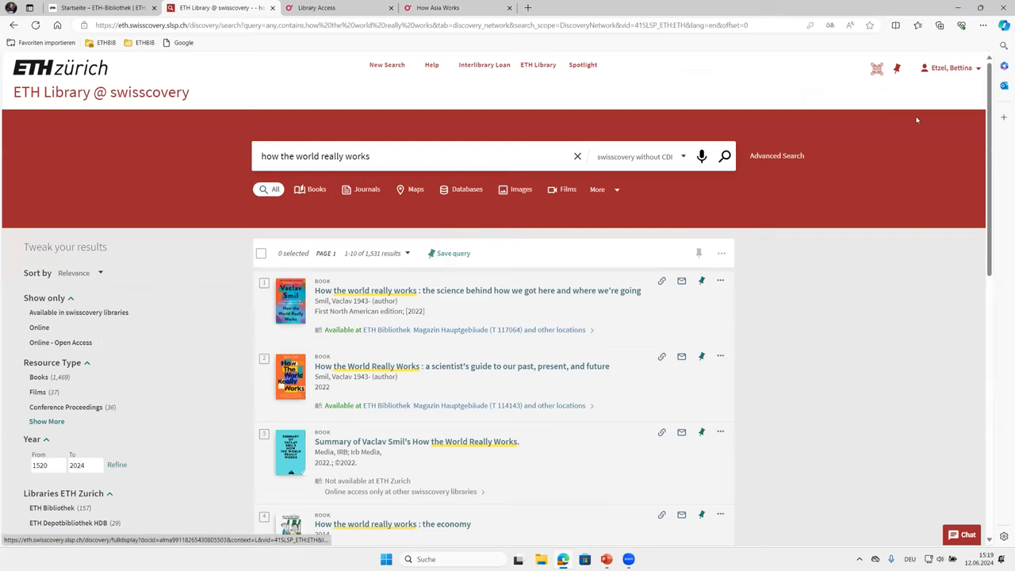
mouse_move(955, 76)
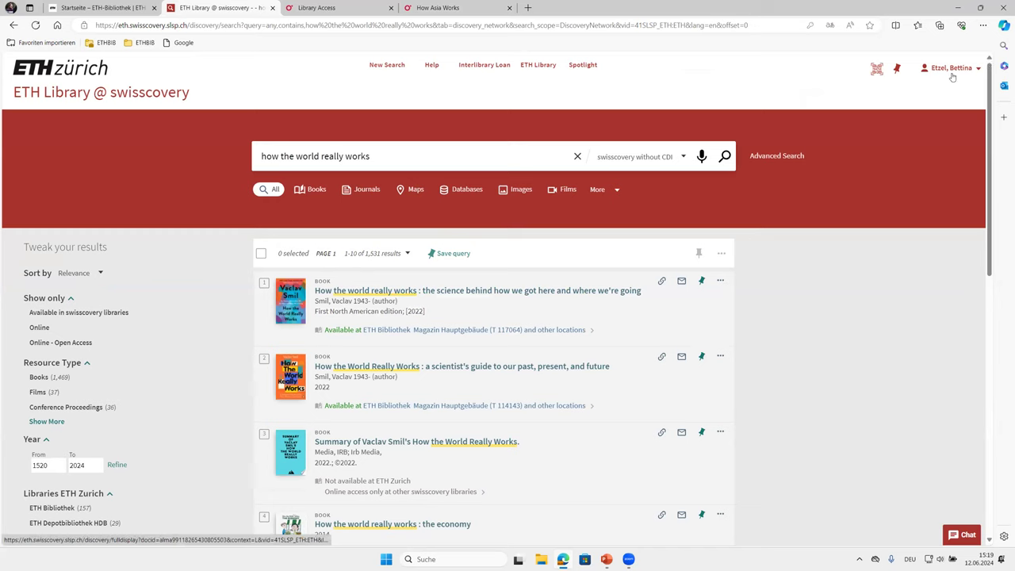
Peek at the account menu, then open the first result's 'Available at ETH Bibliothek' record.
click(951, 67)
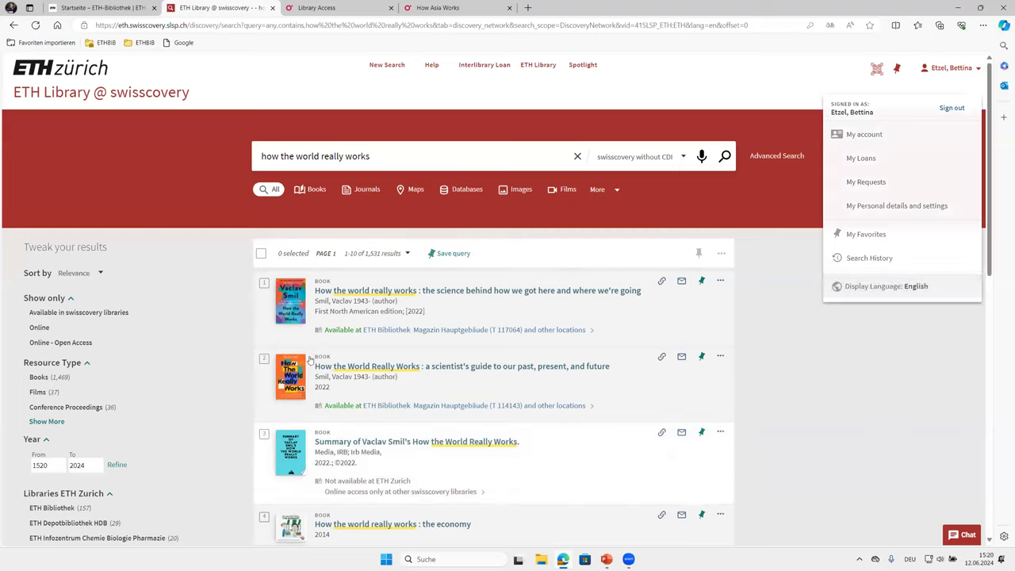
click(361, 342)
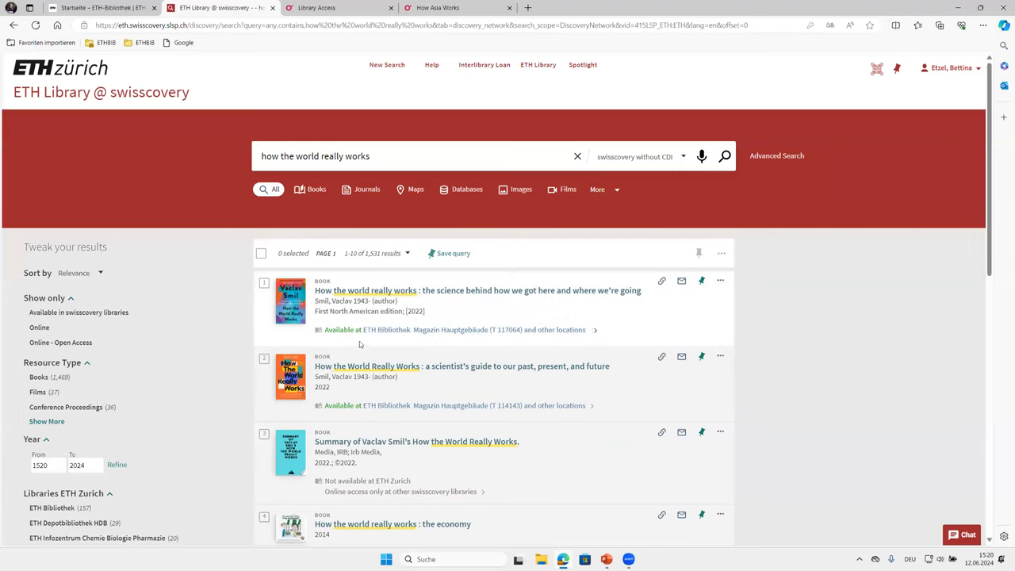
mouse_move(457, 338)
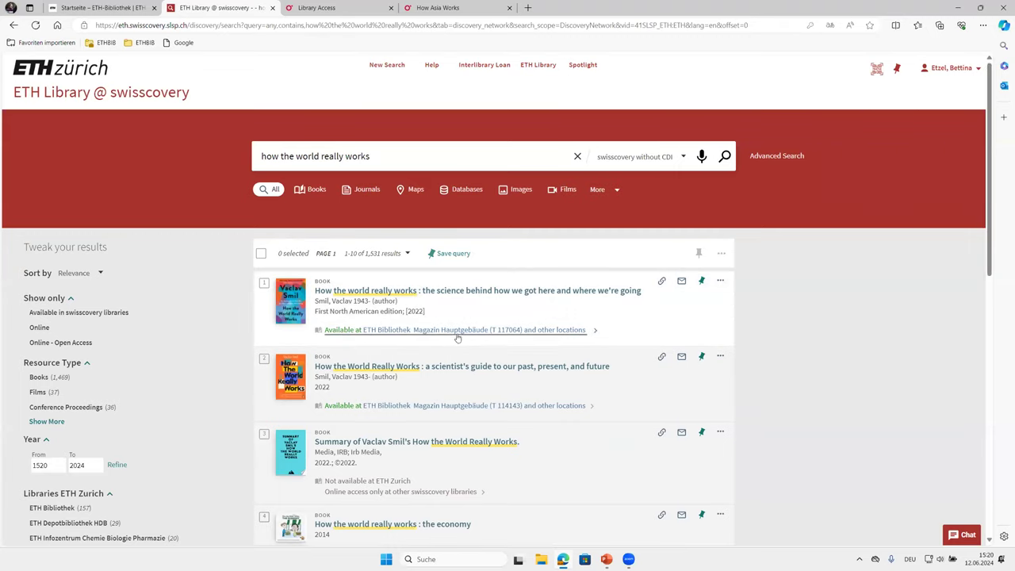
mouse_move(466, 336)
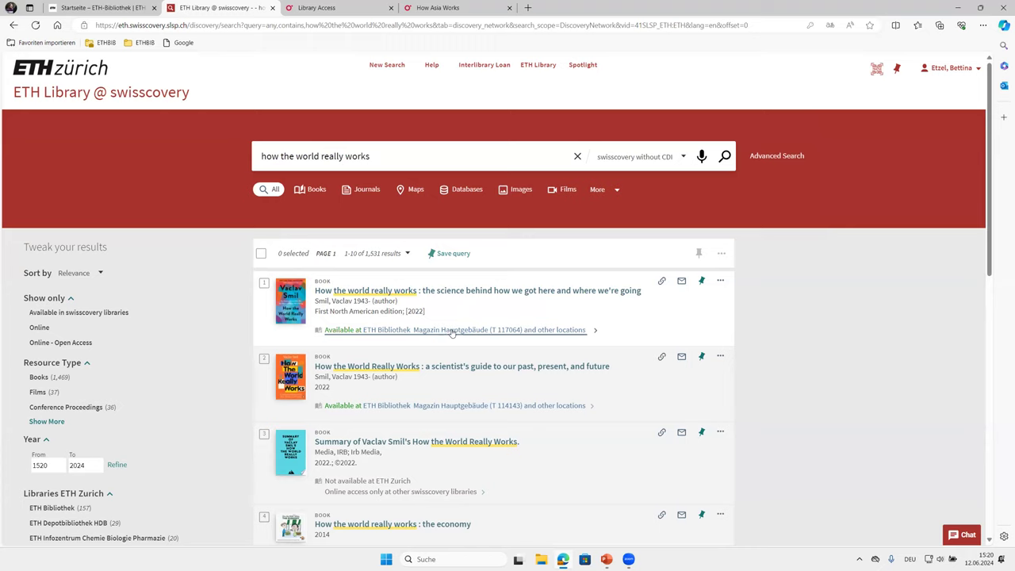
mouse_move(405, 330)
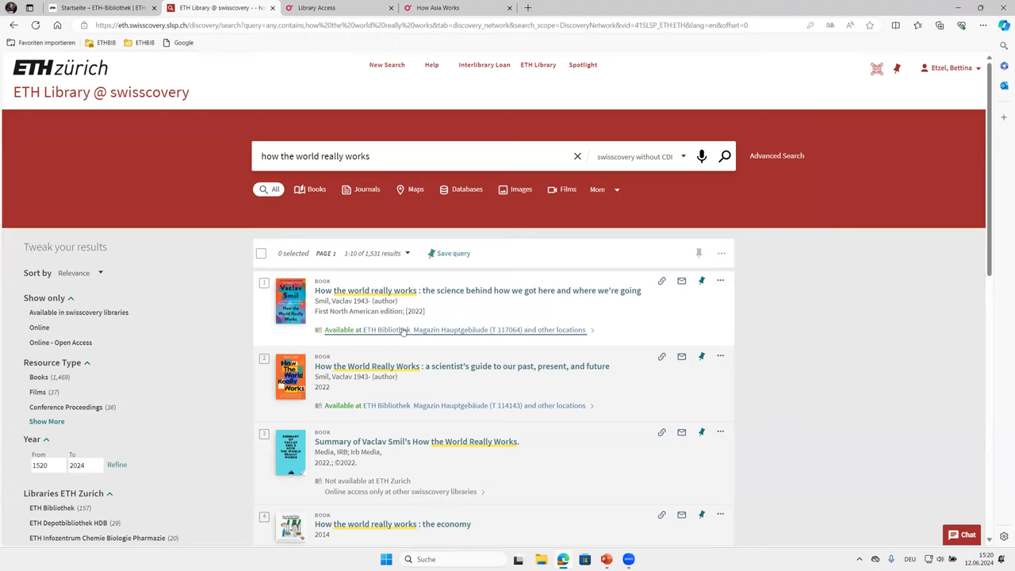
click(365, 290)
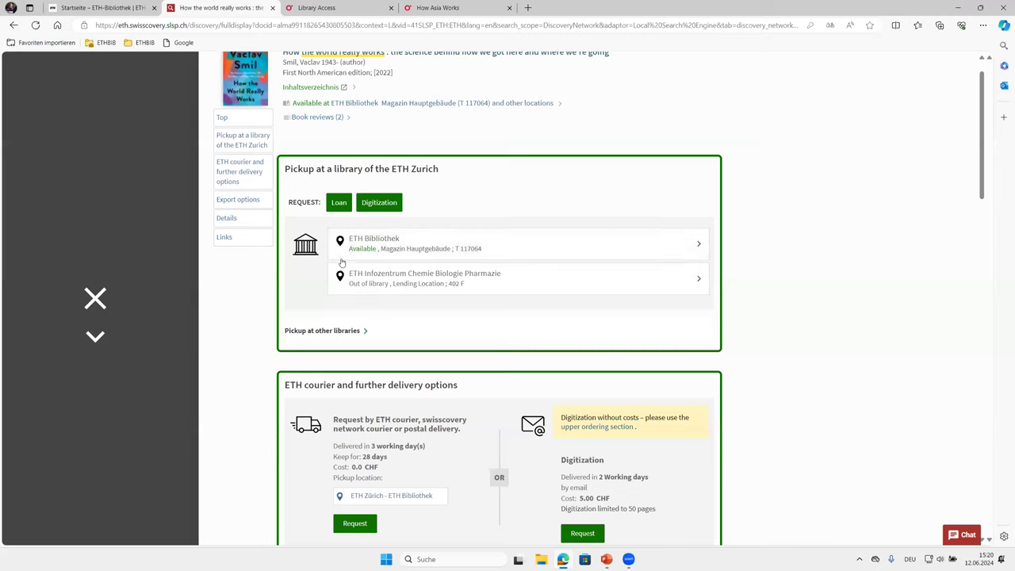
mouse_move(320, 263)
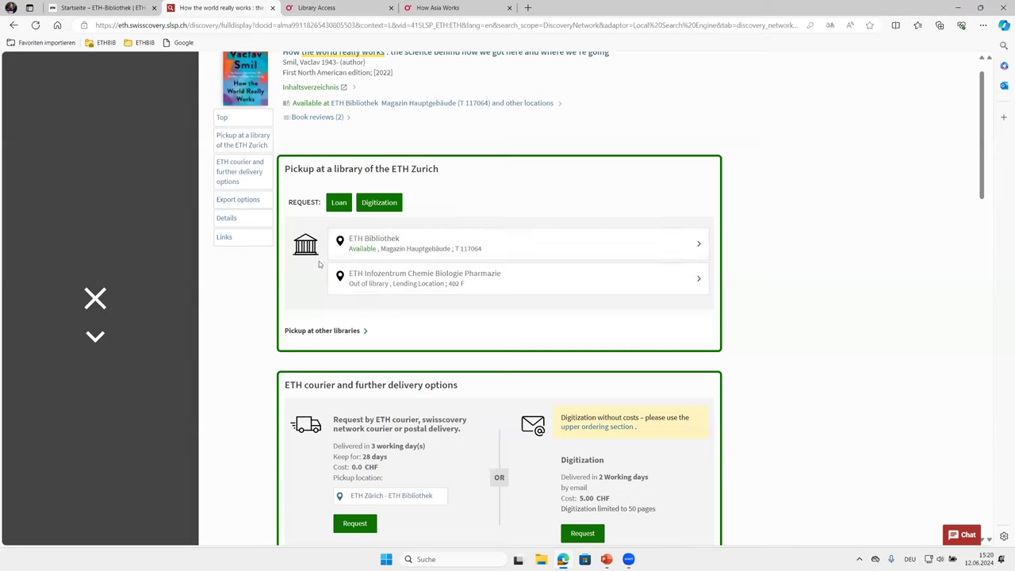
Start the ETH Bibliothek loan request and browse the Pickup Location list without selecting one.
click(340, 203)
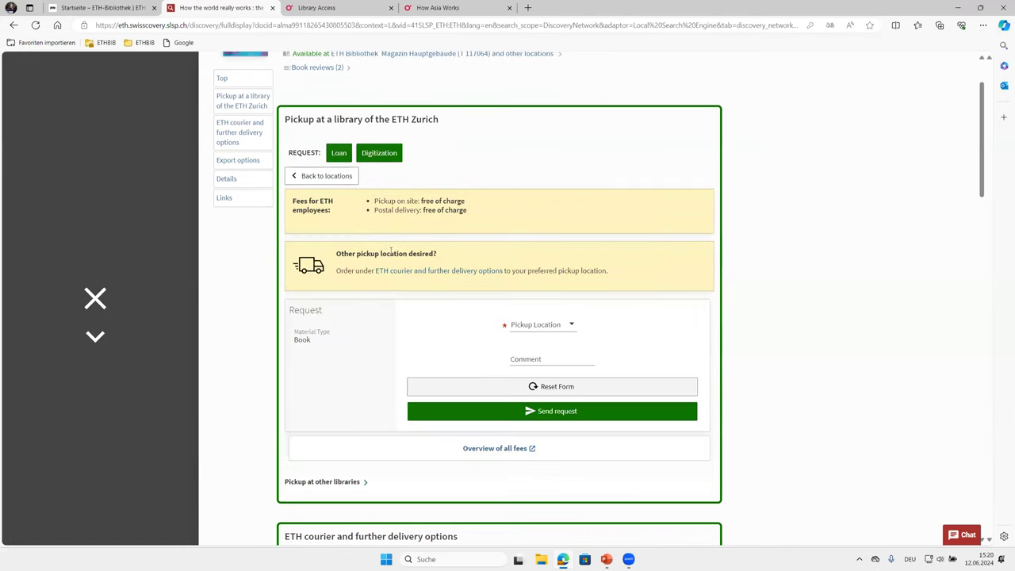
click(571, 324)
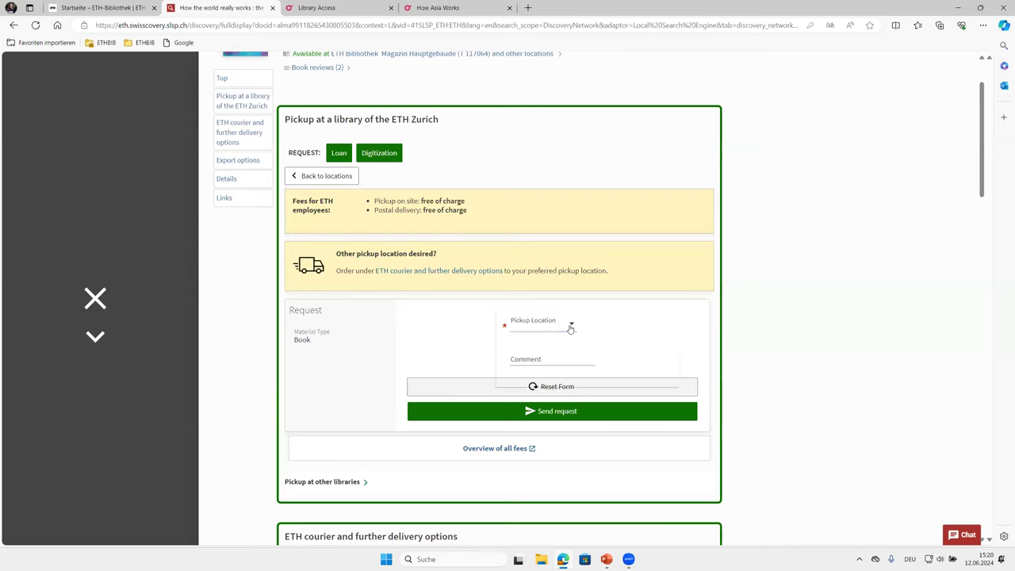
click(571, 327)
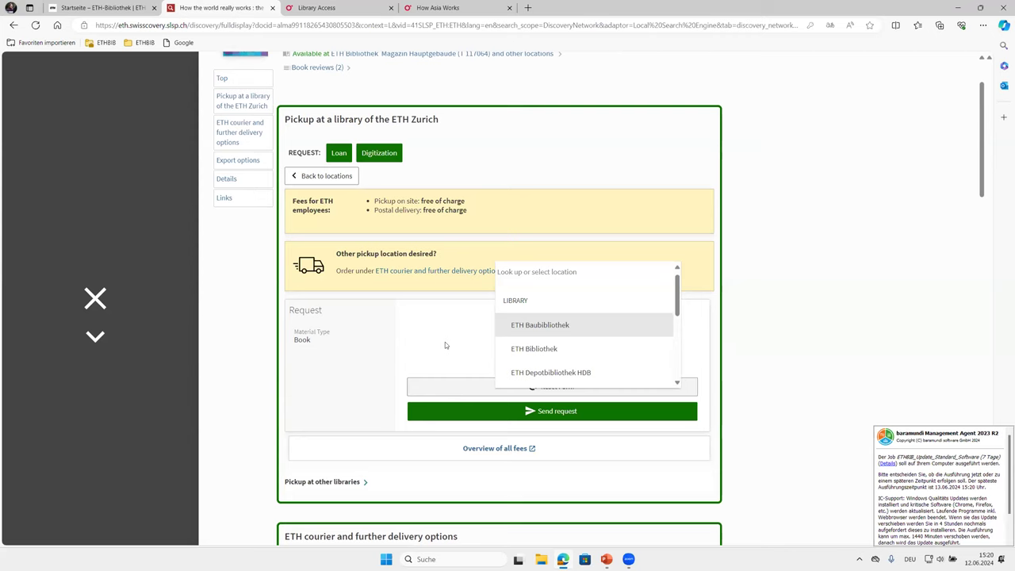
mouse_move(675, 308)
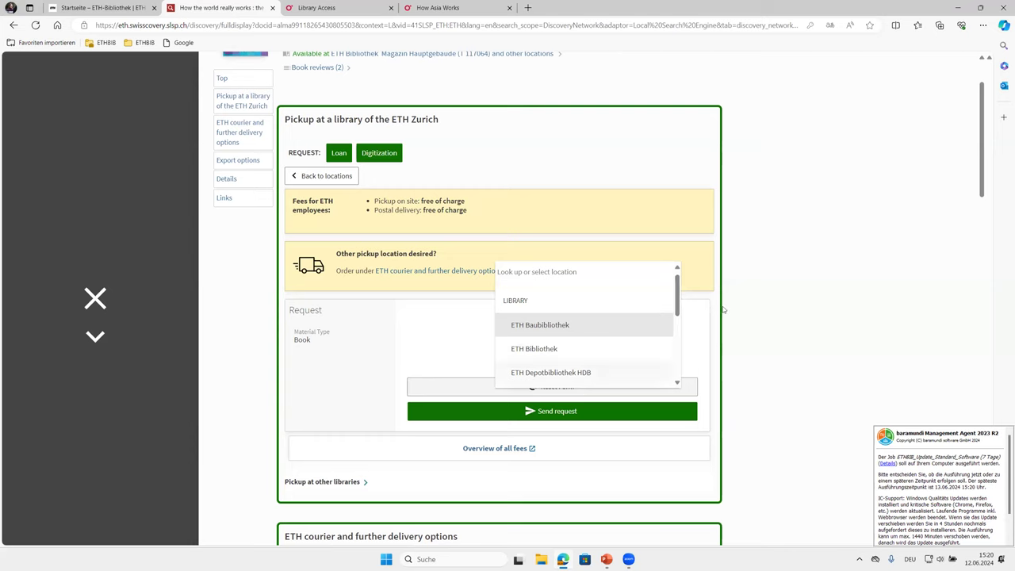
scroll(down, 3)
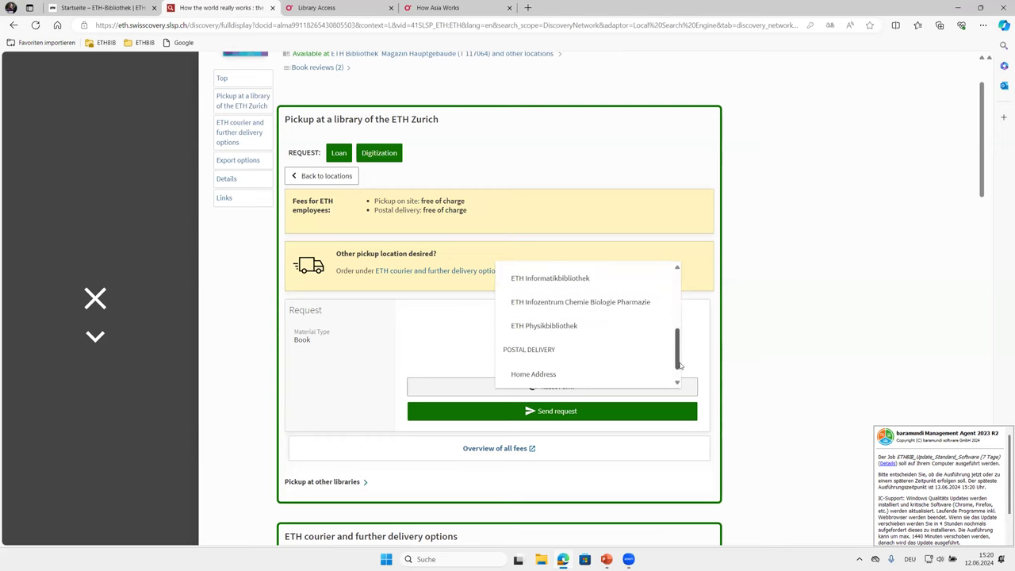
scroll(down, 3)
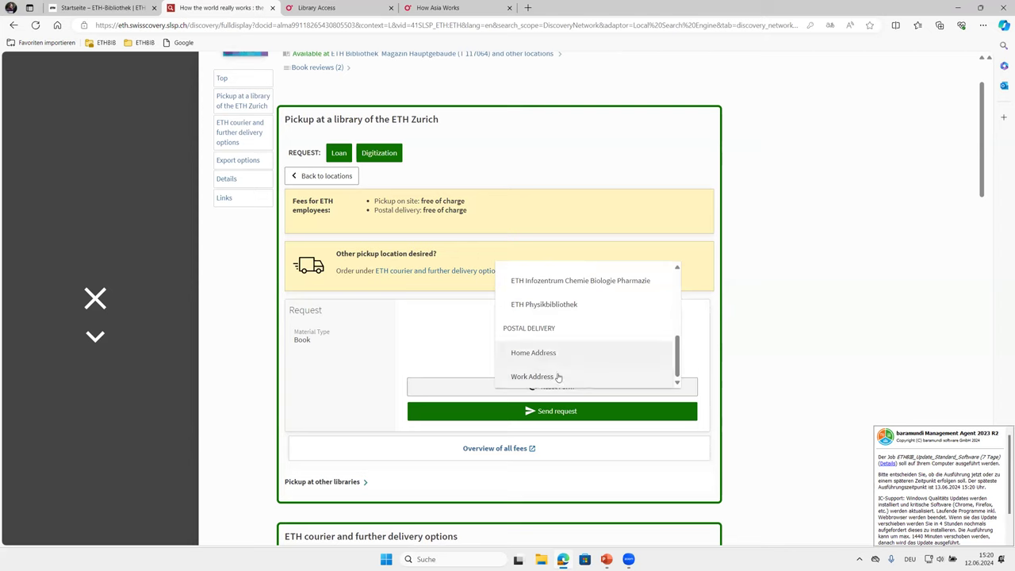
mouse_move(533, 317)
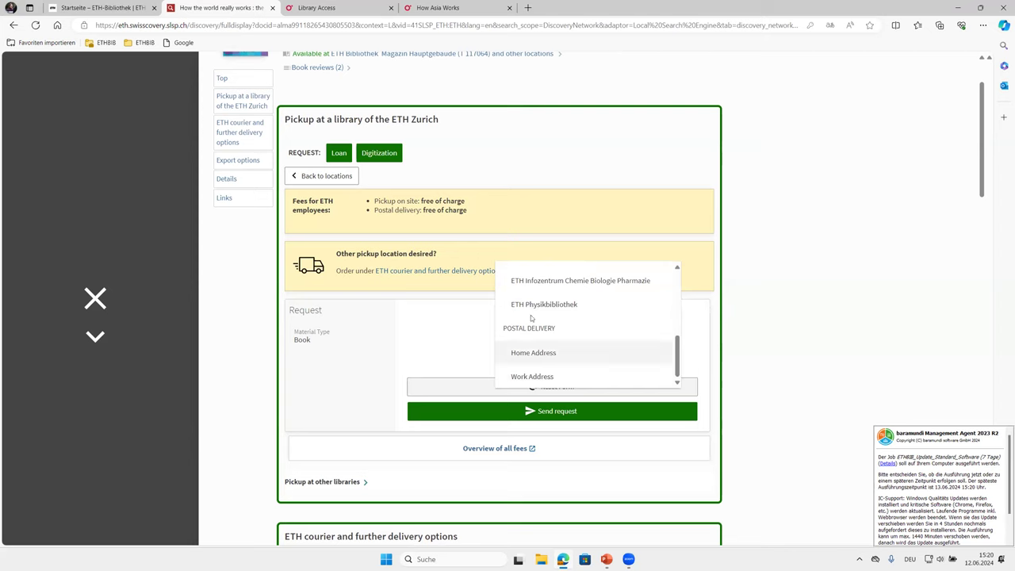
mouse_move(546, 377)
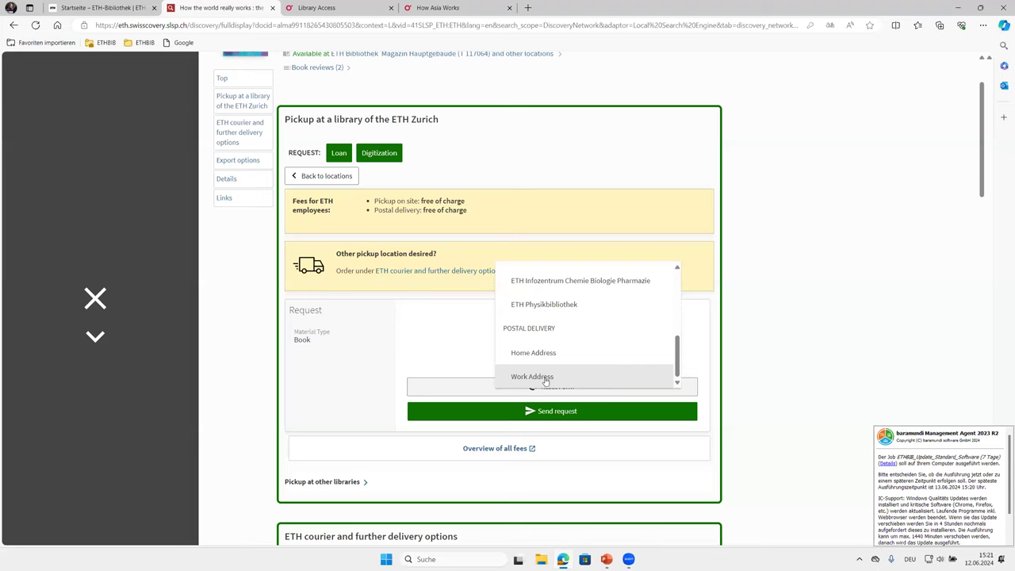
mouse_move(551, 382)
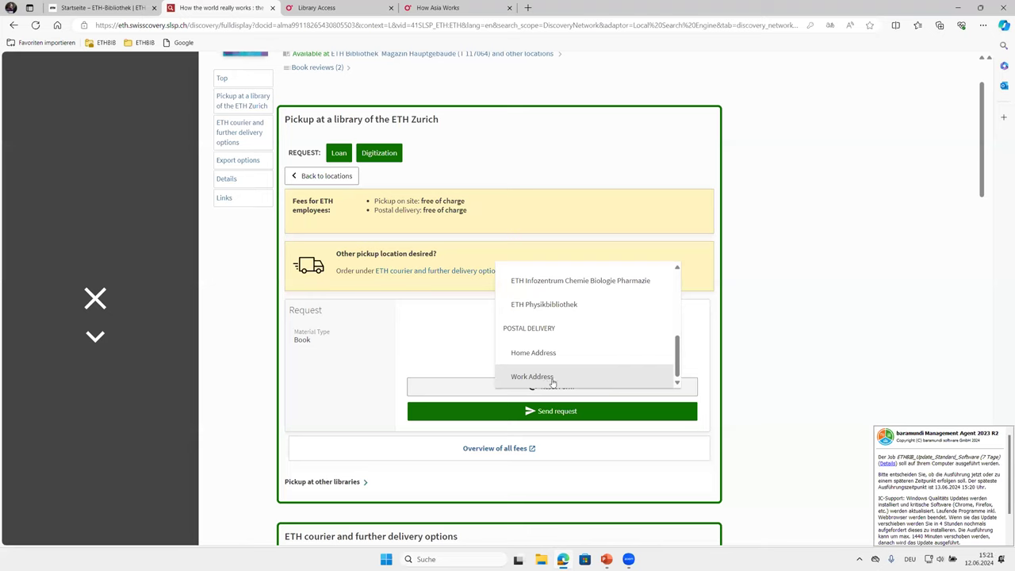
mouse_move(549, 378)
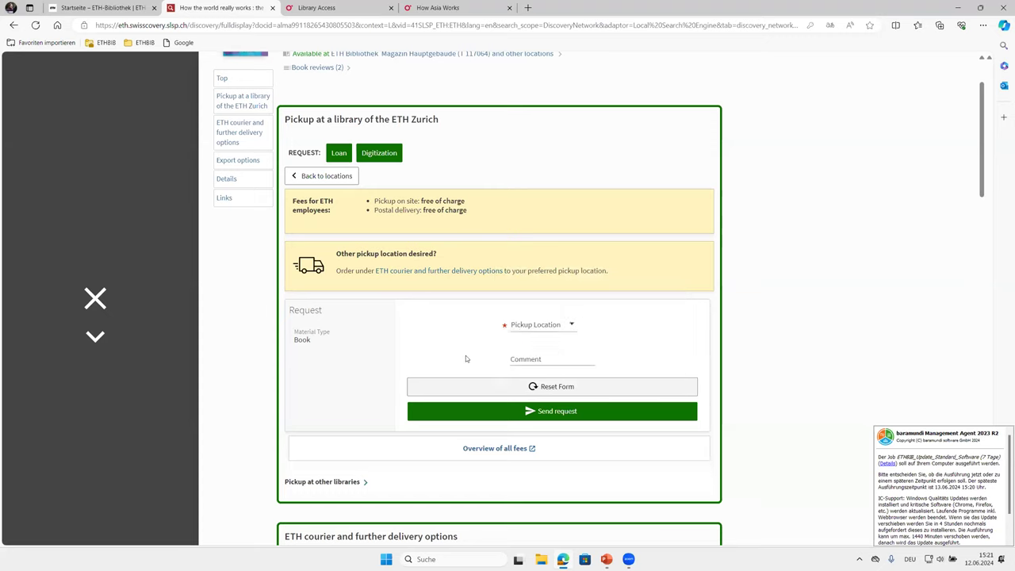
click(552, 411)
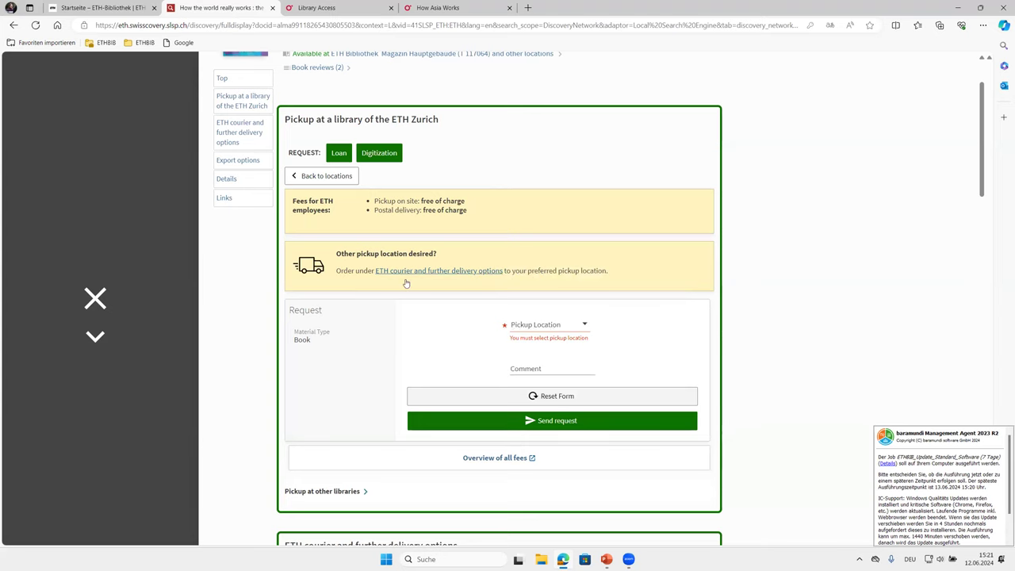
scroll(down, 3)
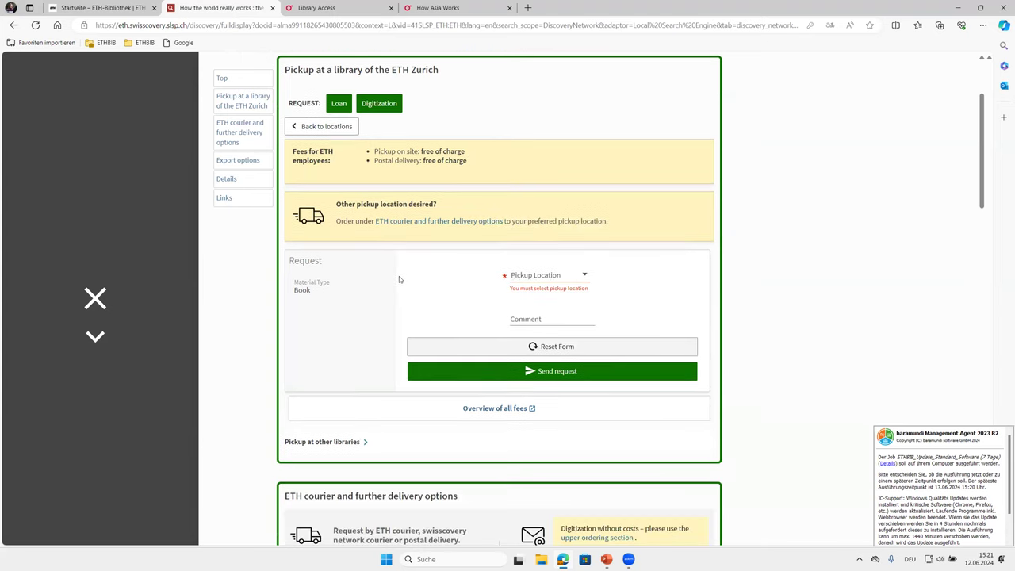
Scroll to the ETH courier and digitization delivery panels (free courier, CHF 5 digitization).
scroll(down, 3)
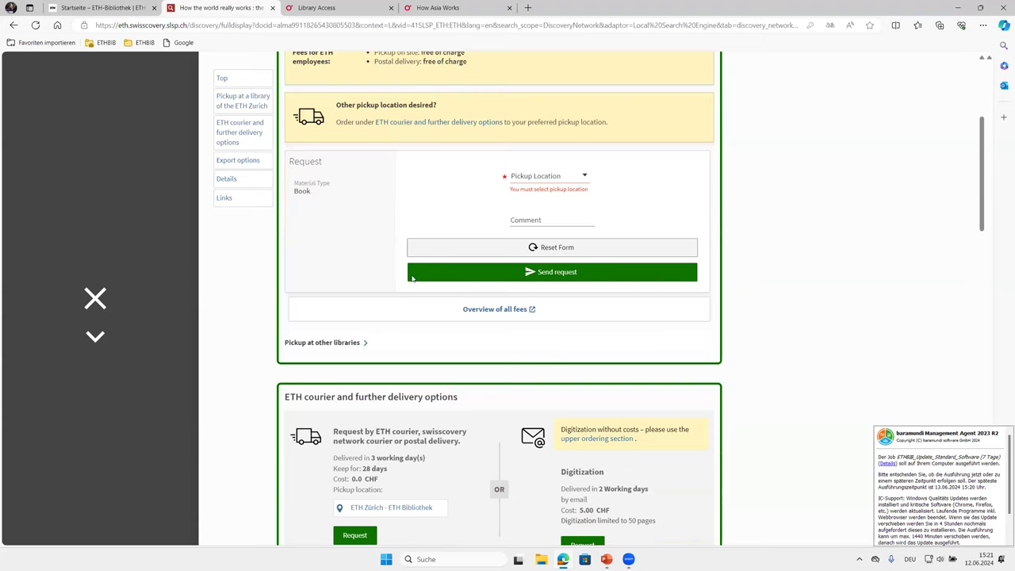
scroll(down, 3)
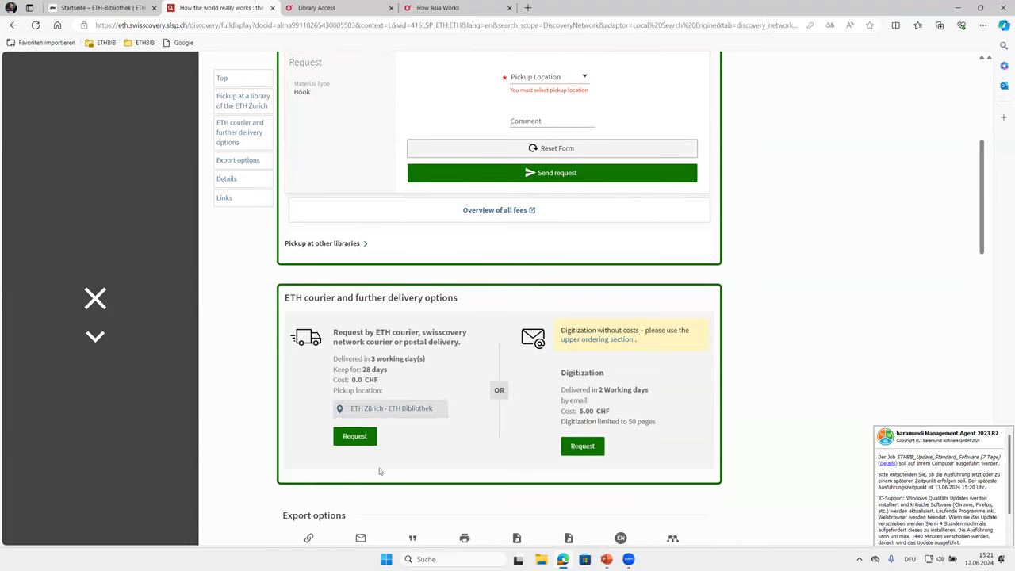
mouse_move(450, 479)
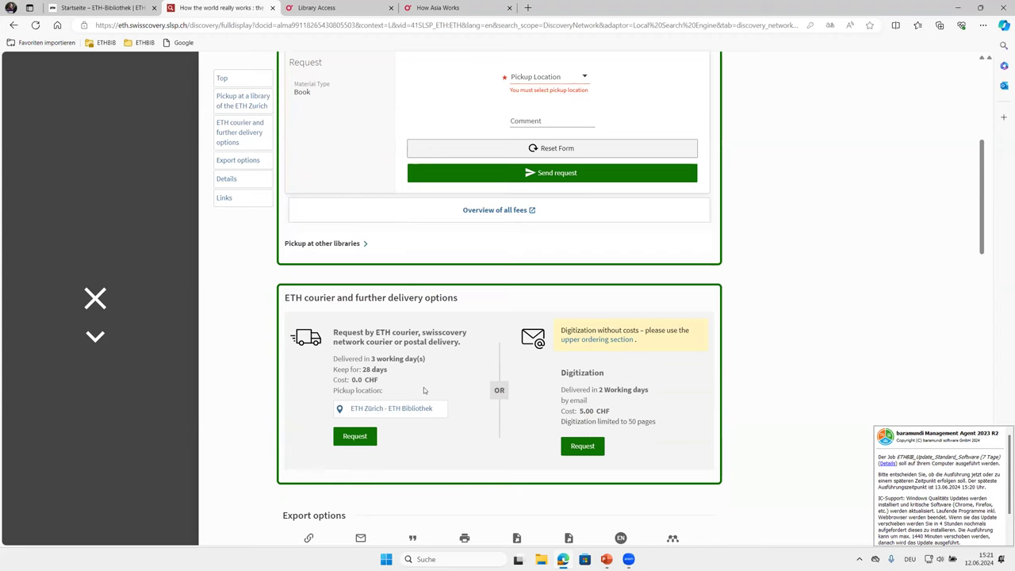
mouse_move(447, 397)
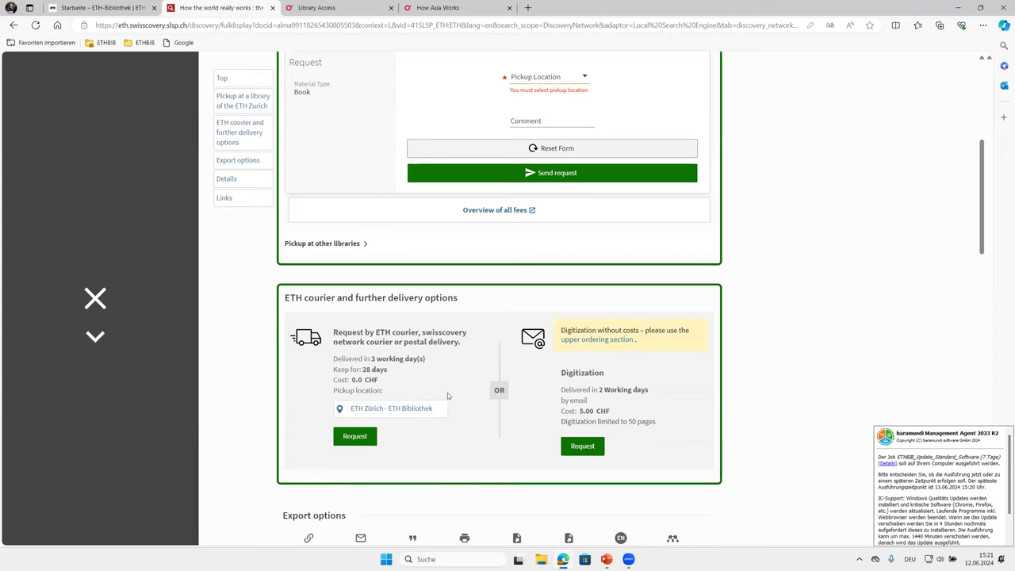
mouse_move(391, 386)
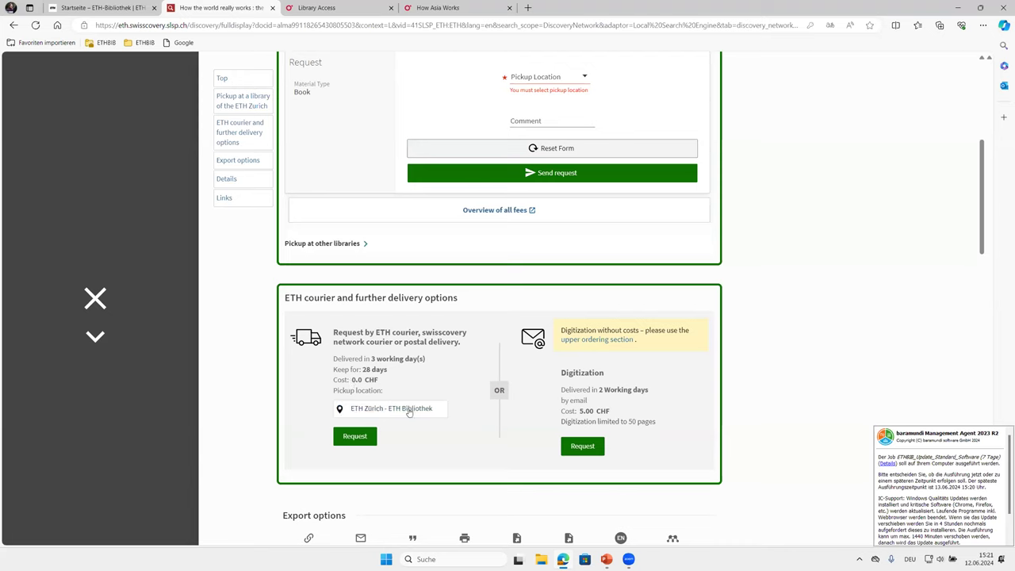
mouse_move(412, 412)
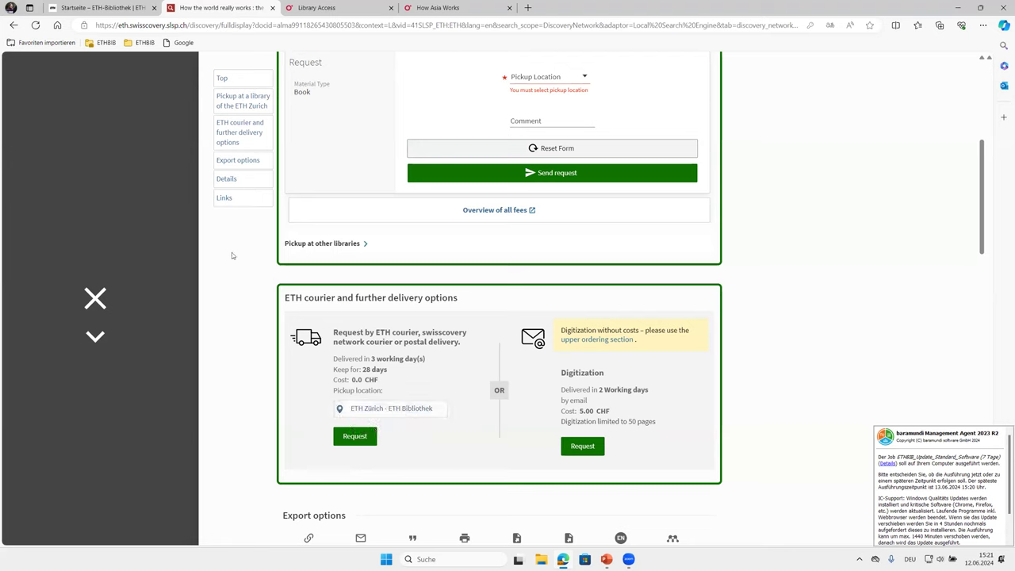
mouse_move(407, 168)
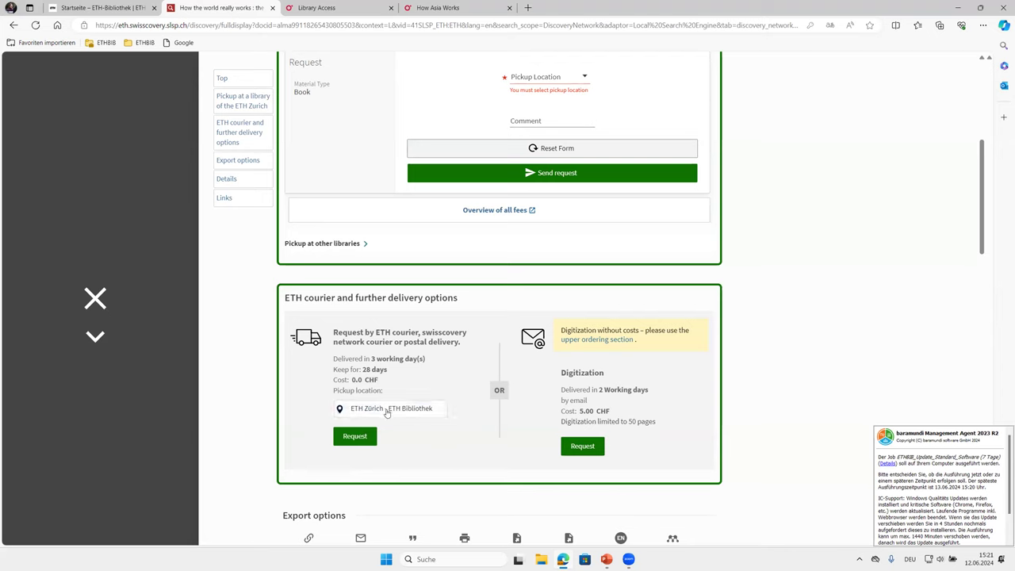
mouse_move(619, 416)
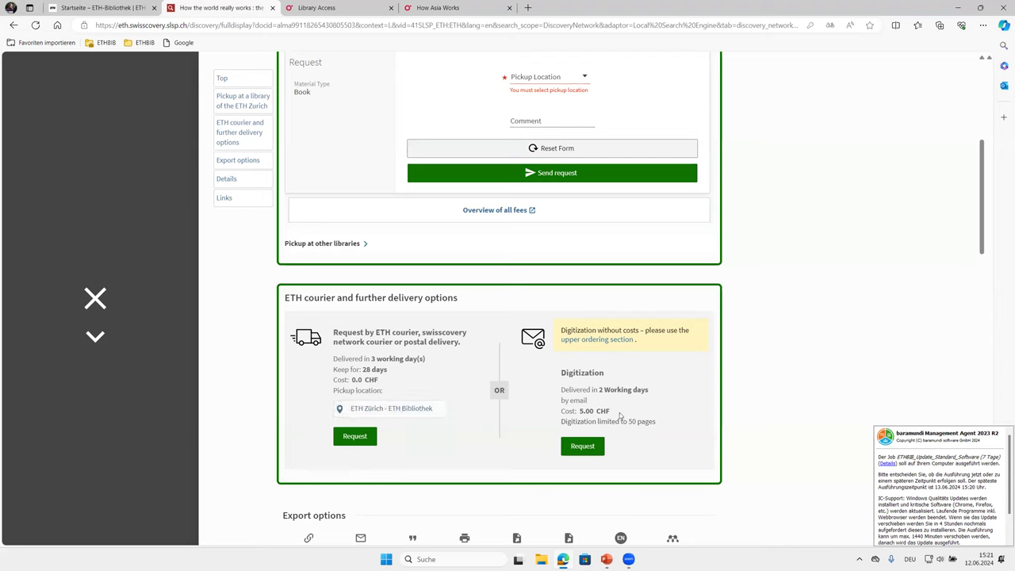
mouse_move(641, 371)
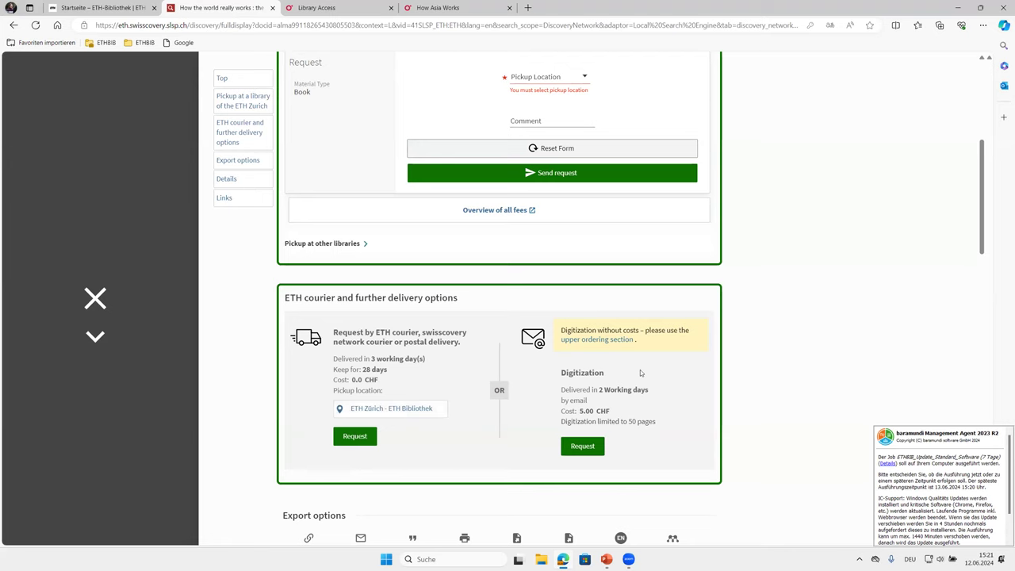
mouse_move(602, 422)
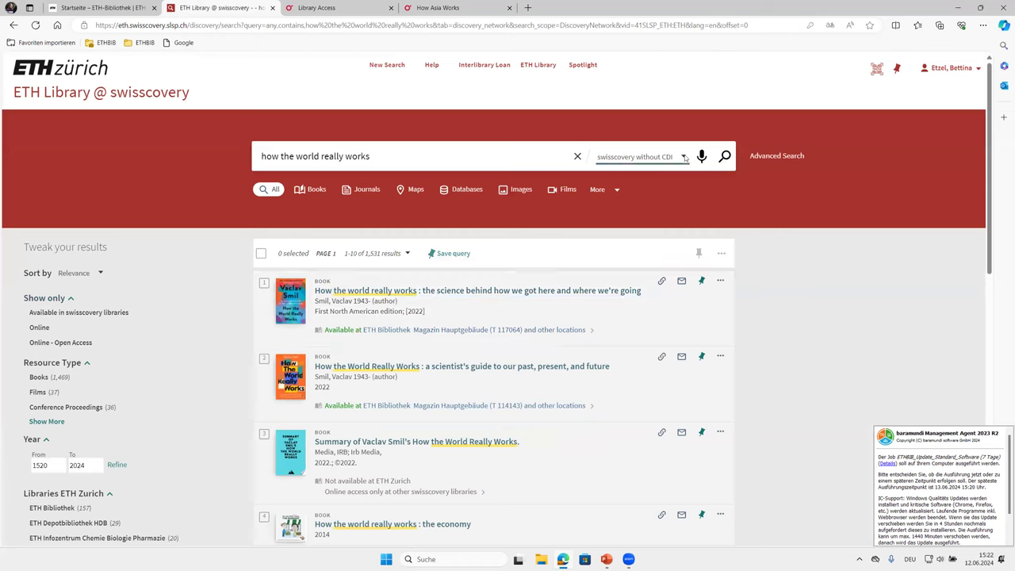
Widen the search scope to full swisscovery and limit the results to Articles.
click(642, 157)
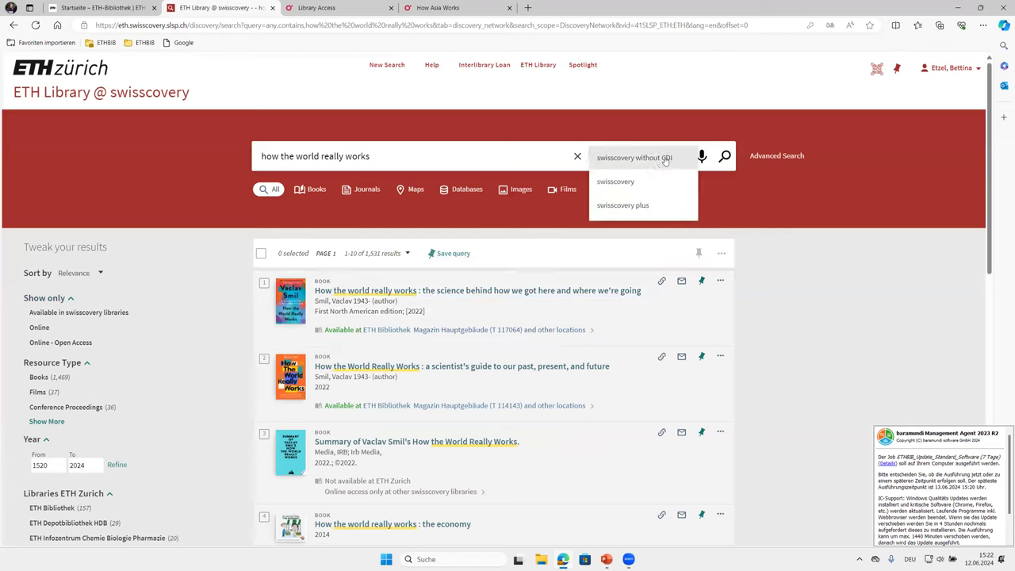
mouse_move(669, 161)
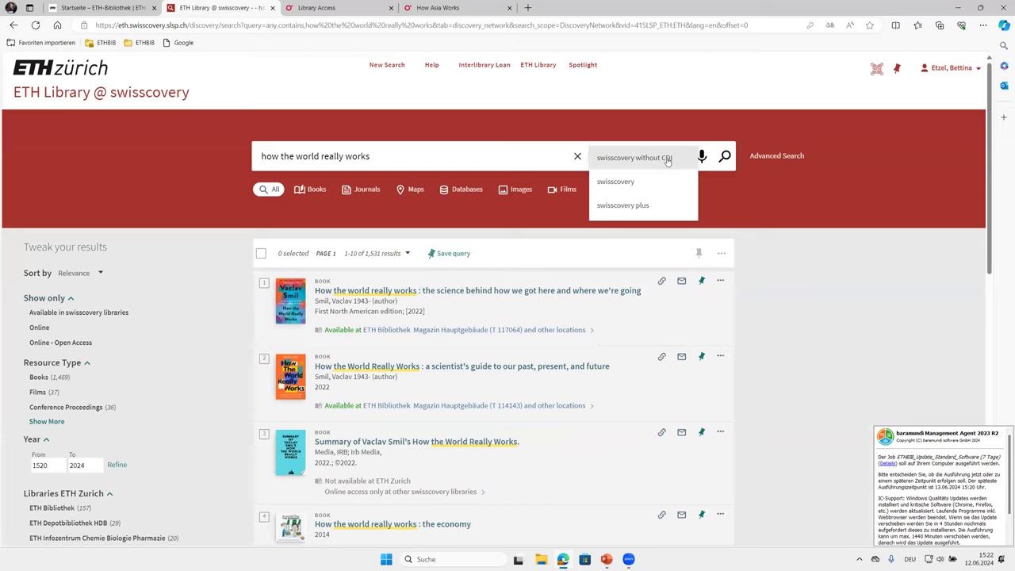
mouse_move(643, 187)
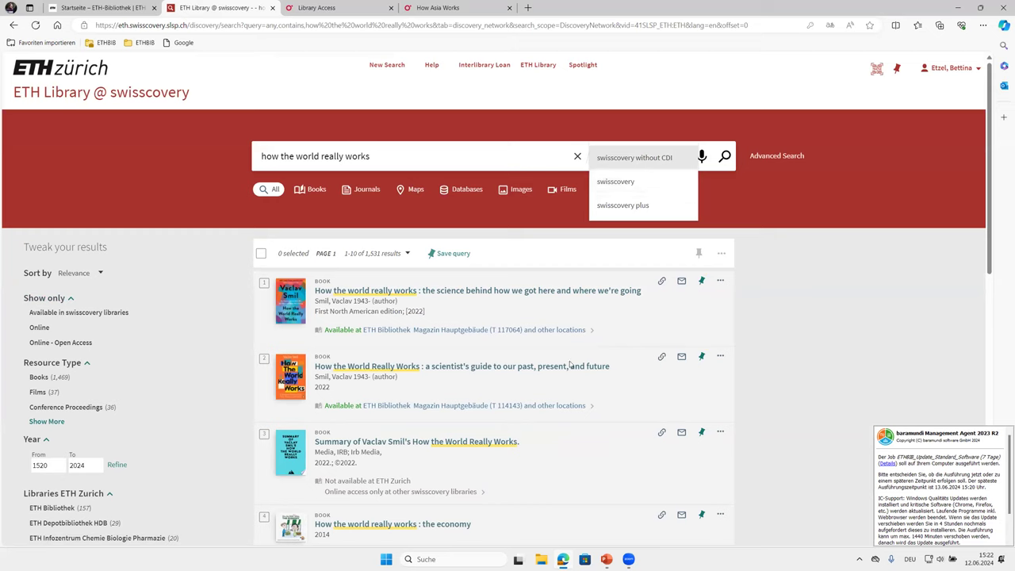
mouse_move(627, 191)
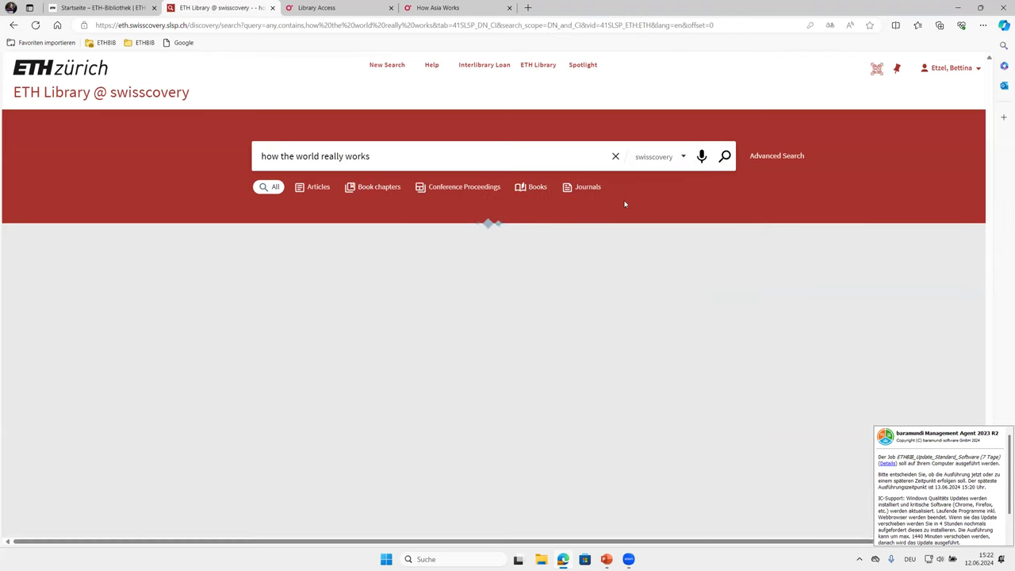
click(615, 156)
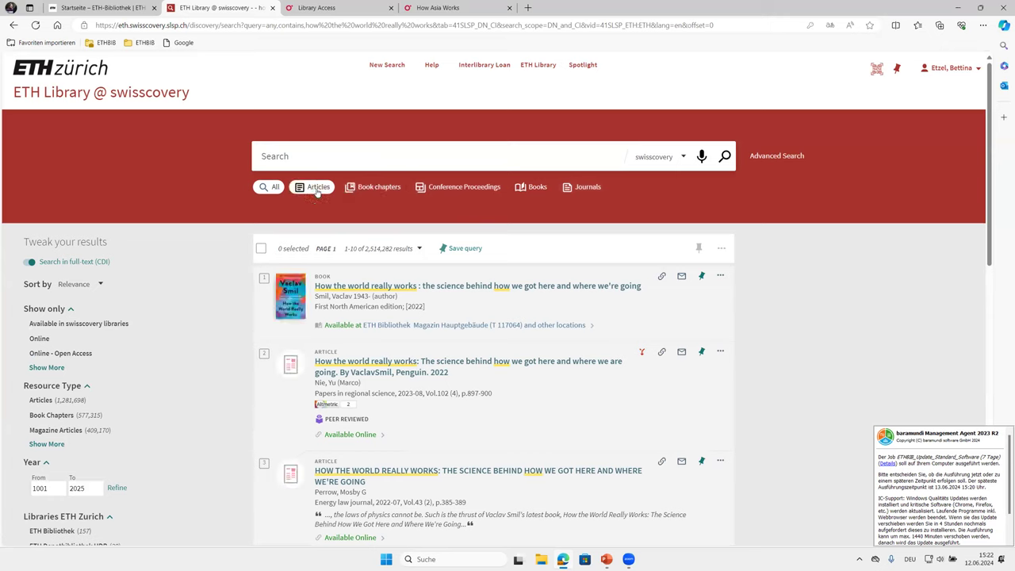
Run an article search for 'new scientist' and scroll through the results.
click(331, 155)
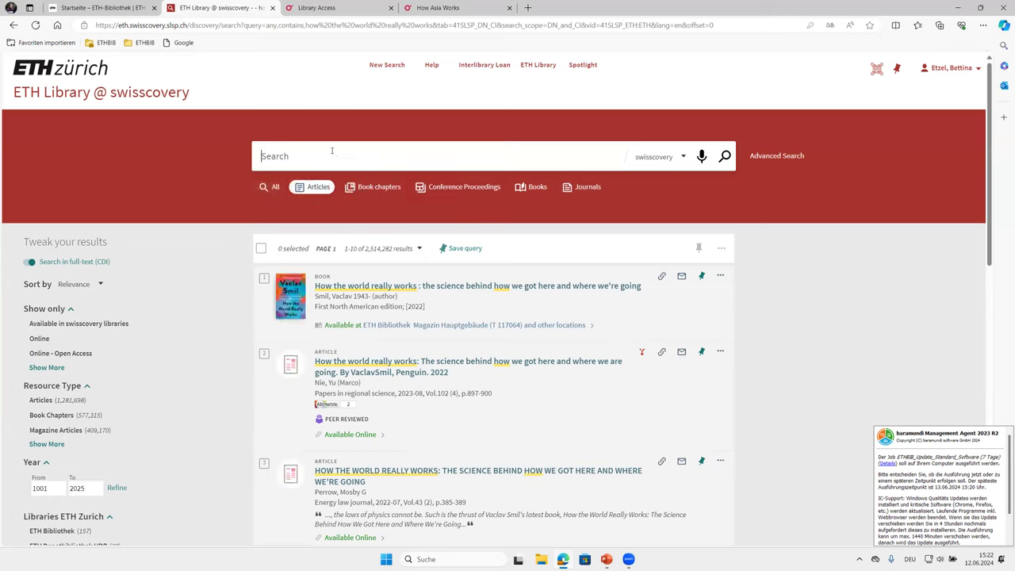
text(new)
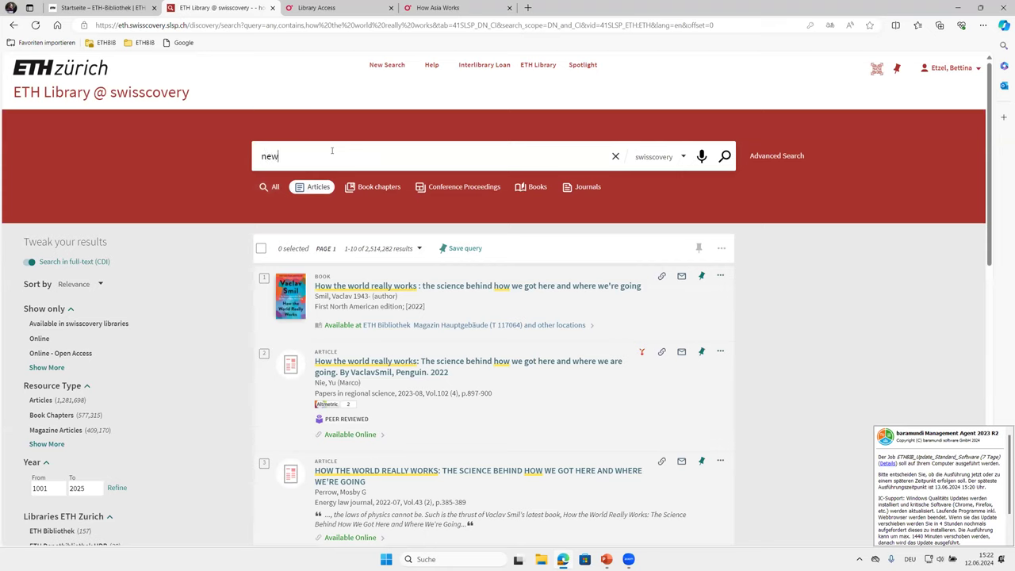
text(scientist)
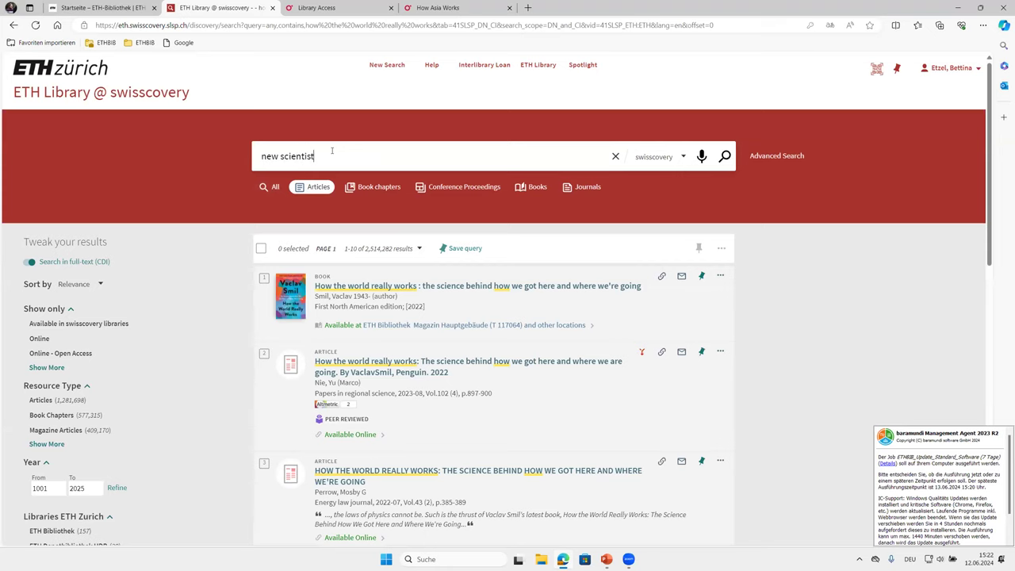
click(313, 156)
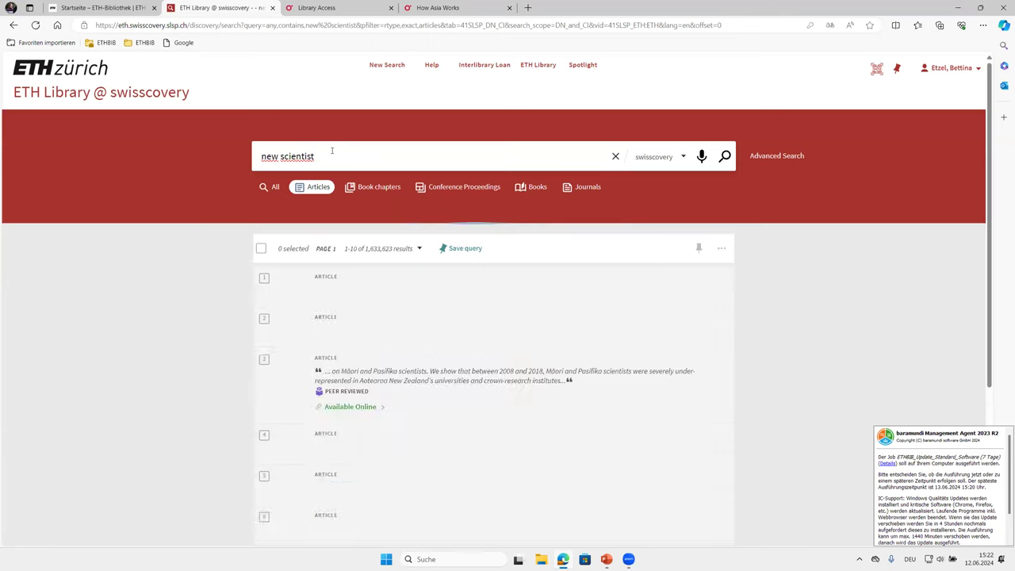
click(723, 156)
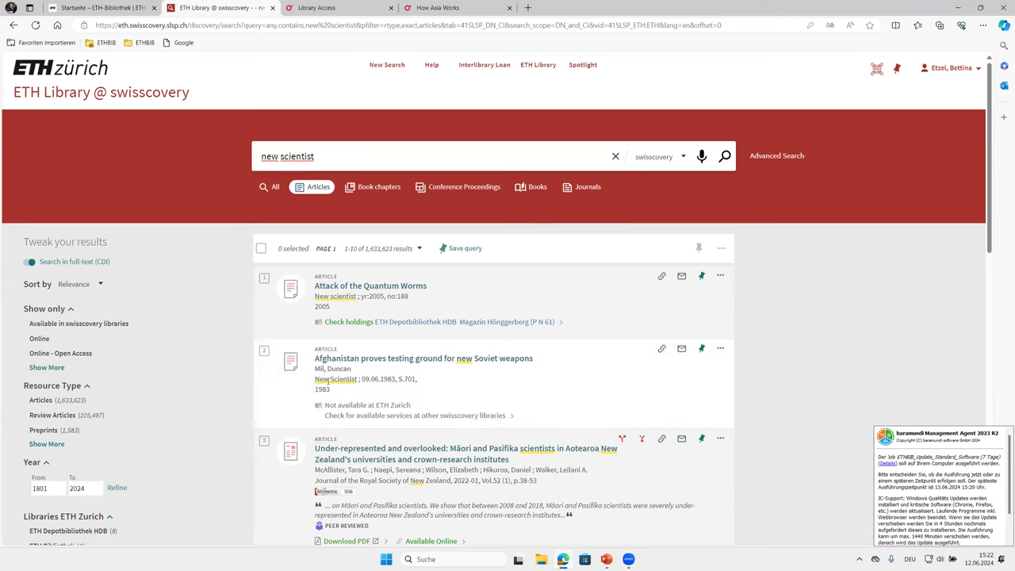
scroll(down, 3)
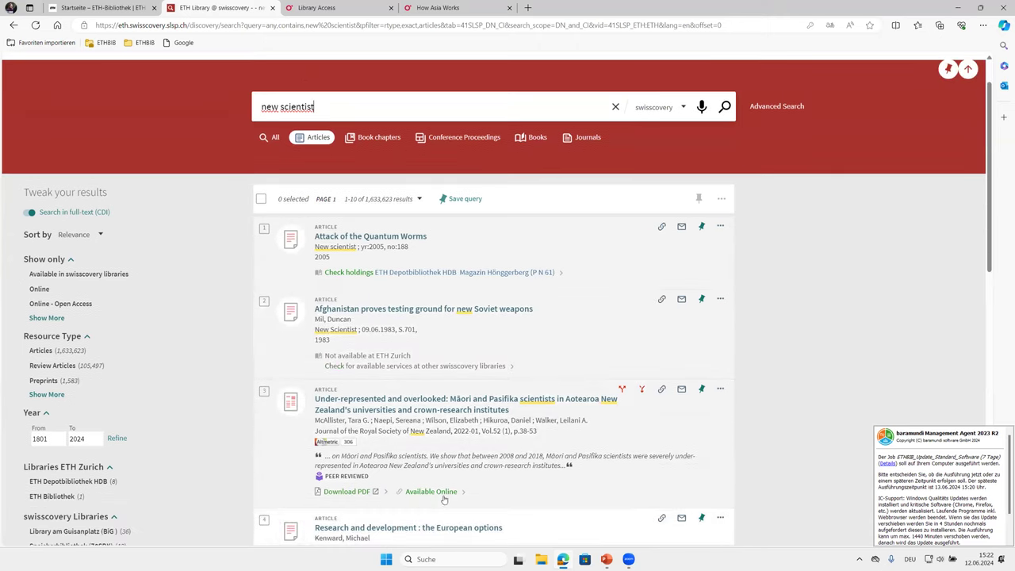
mouse_move(432, 495)
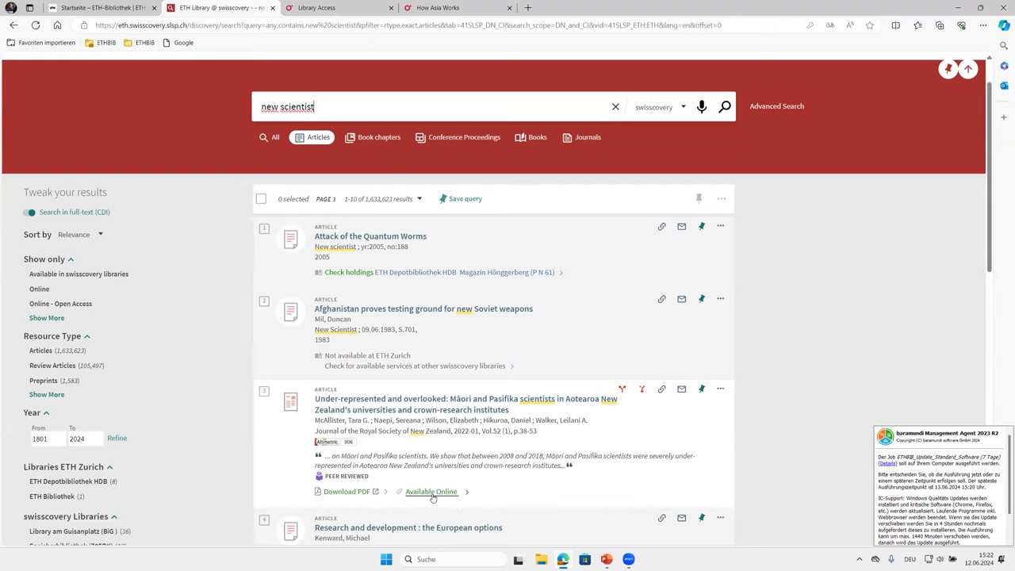
mouse_move(444, 494)
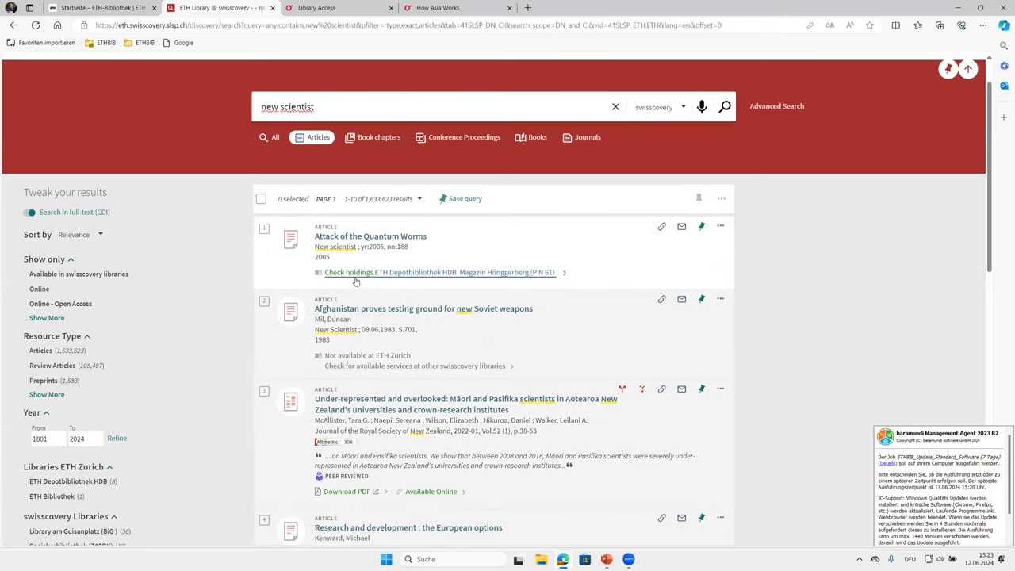
mouse_move(410, 277)
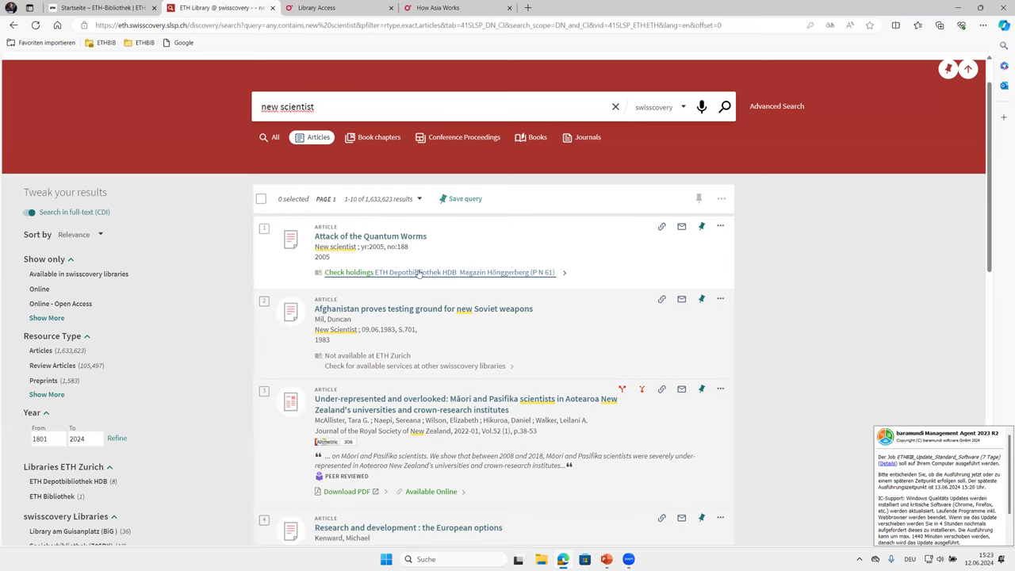
Check holdings for Attack of the Quantum Worms and choose the digitized-copy option.
click(371, 234)
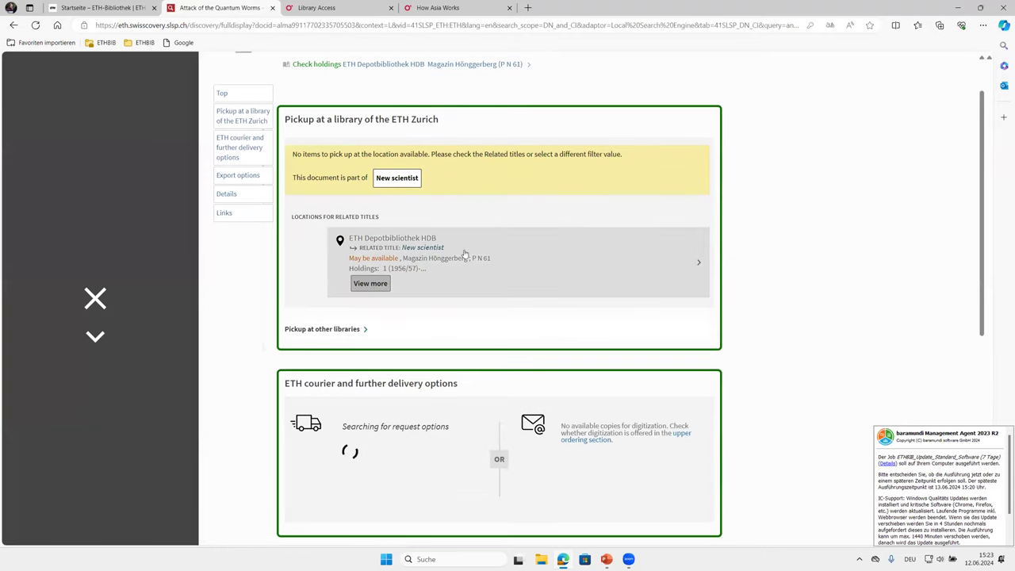
click(371, 282)
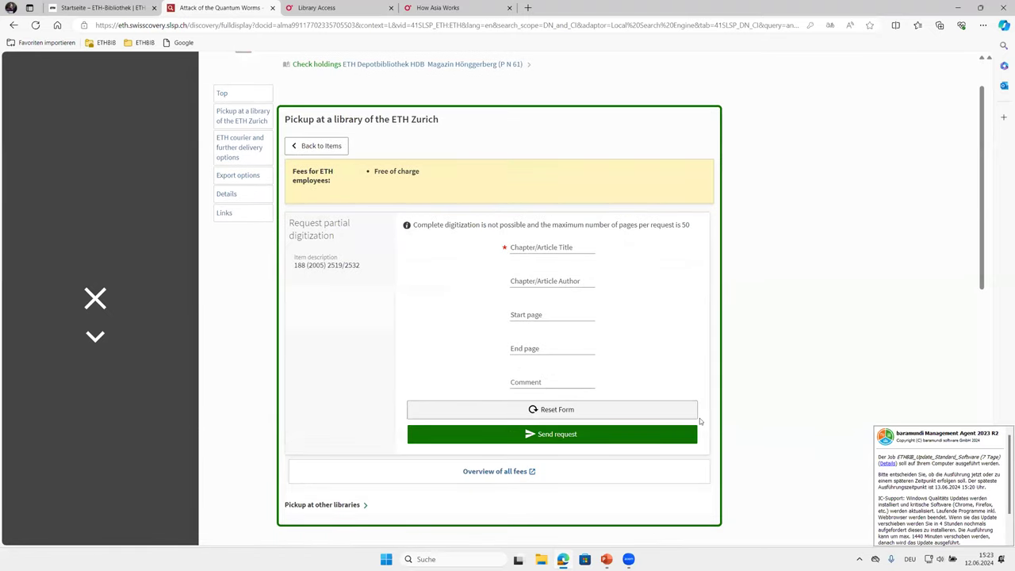
mouse_move(583, 266)
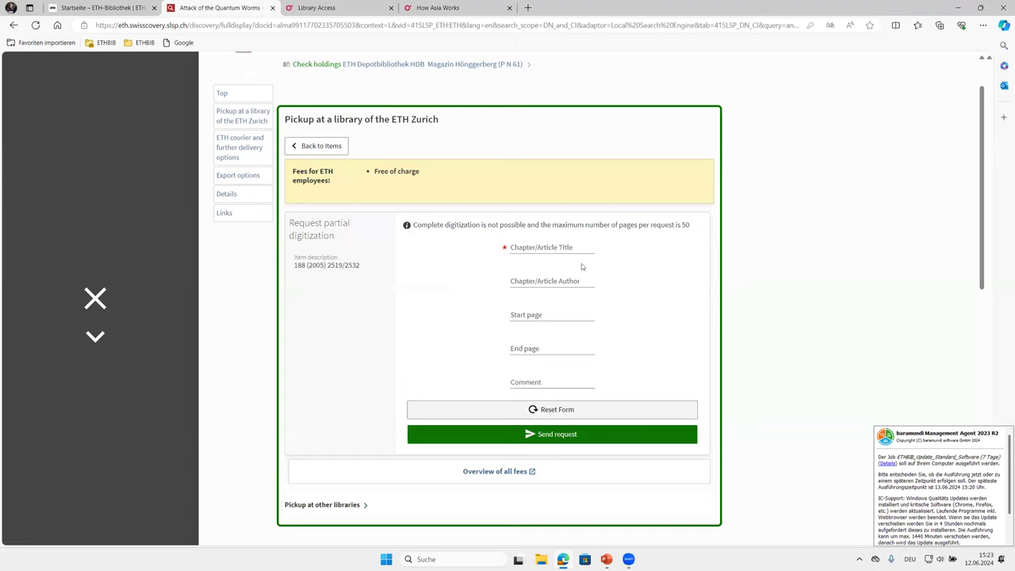
Enter and leave the Chapter/Article Title field empty to trigger the mandatory-field warning.
click(552, 253)
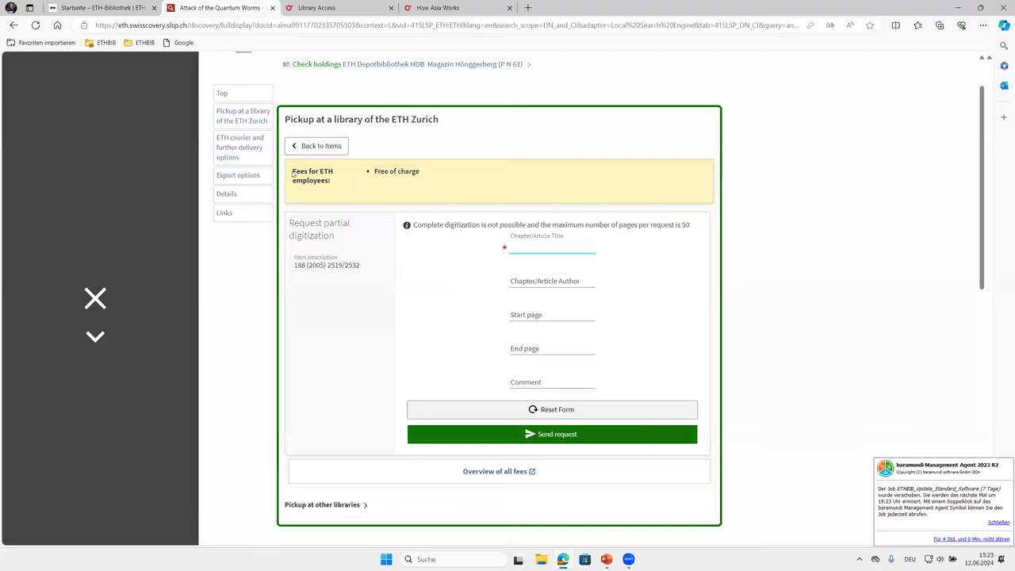
click(552, 435)
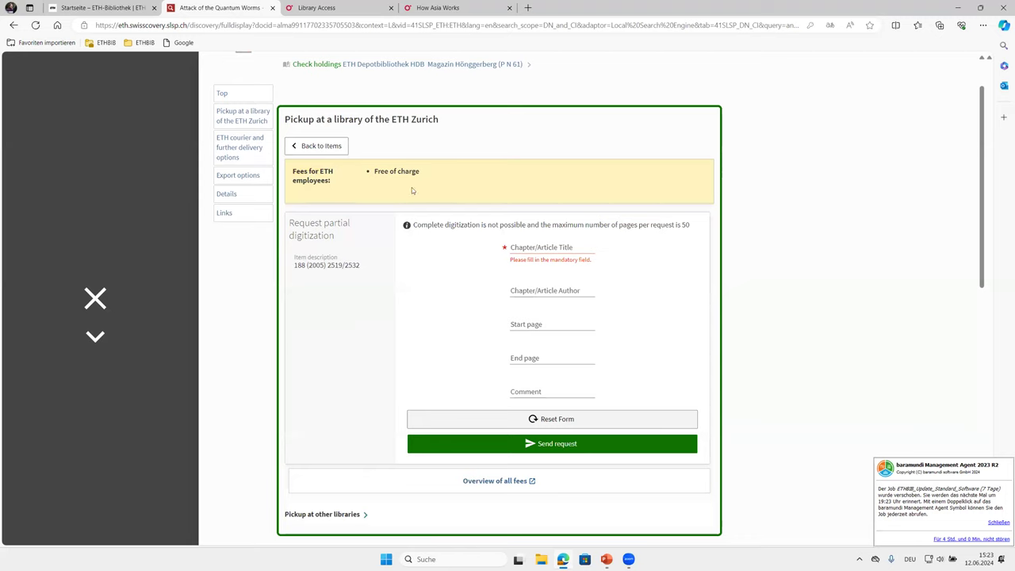
mouse_move(408, 187)
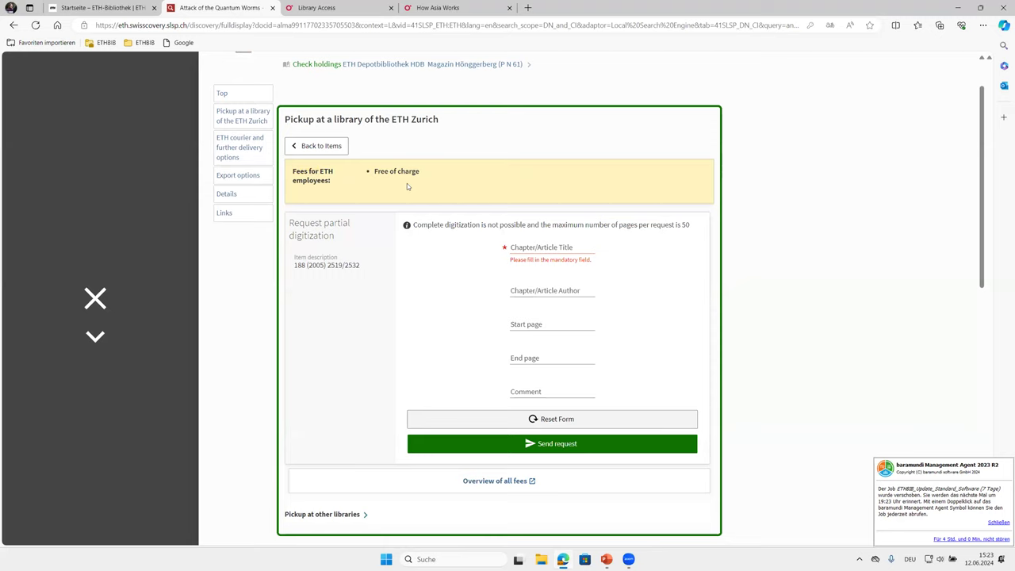
mouse_move(447, 115)
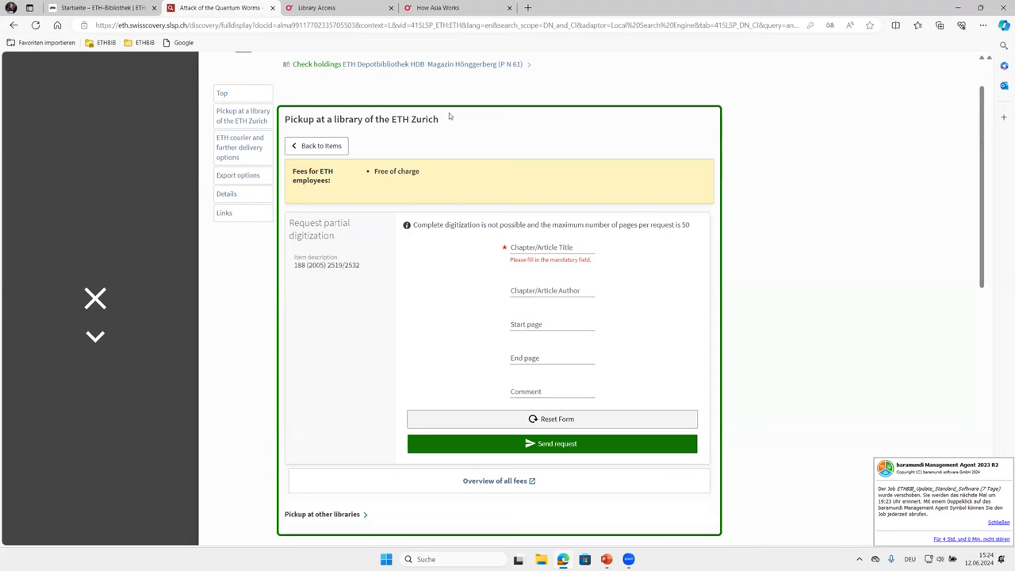
mouse_move(450, 108)
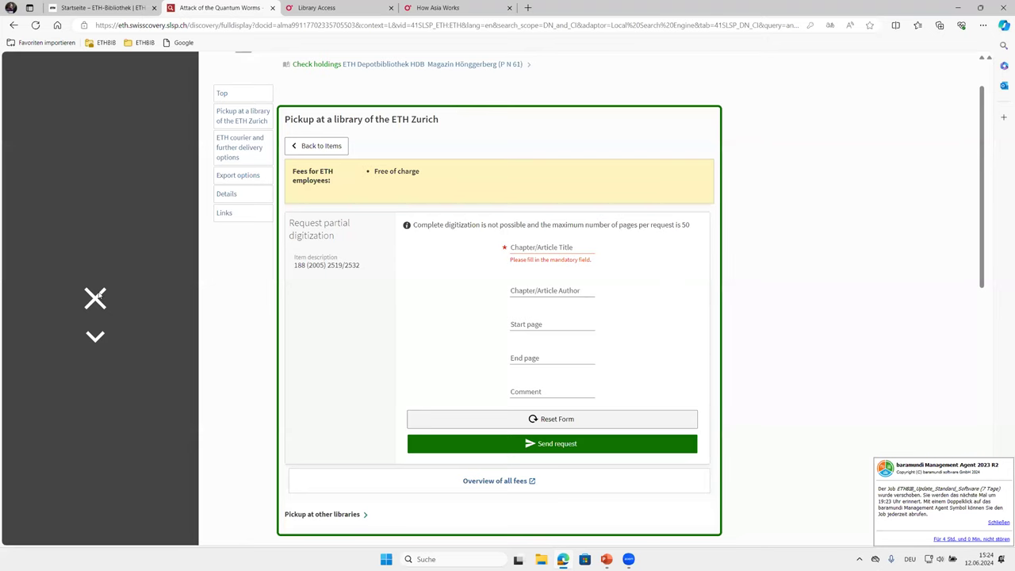
mouse_move(165, 330)
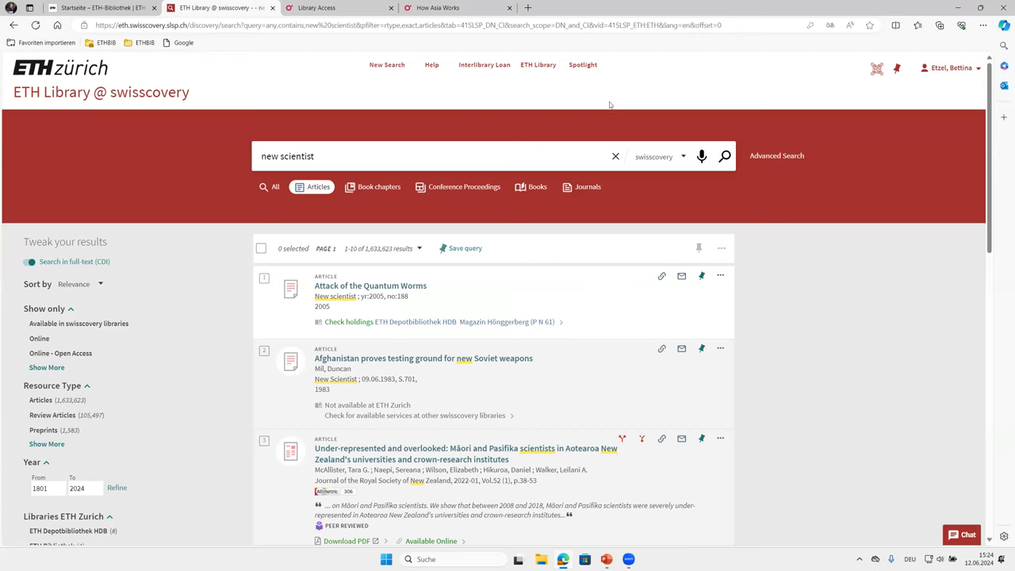
mouse_move(592, 69)
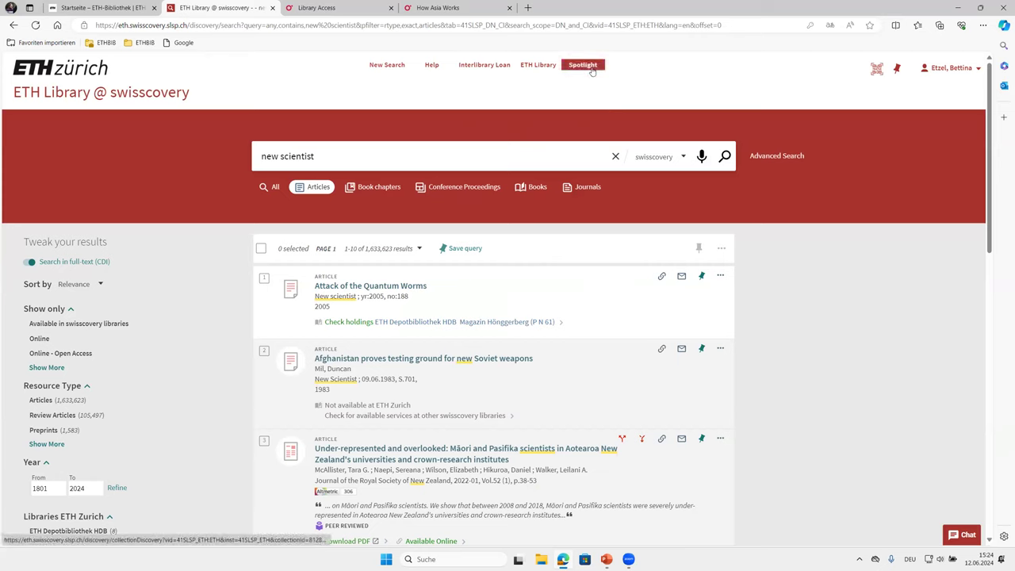
Go to the Spotlight collection from the top navigation.
click(582, 65)
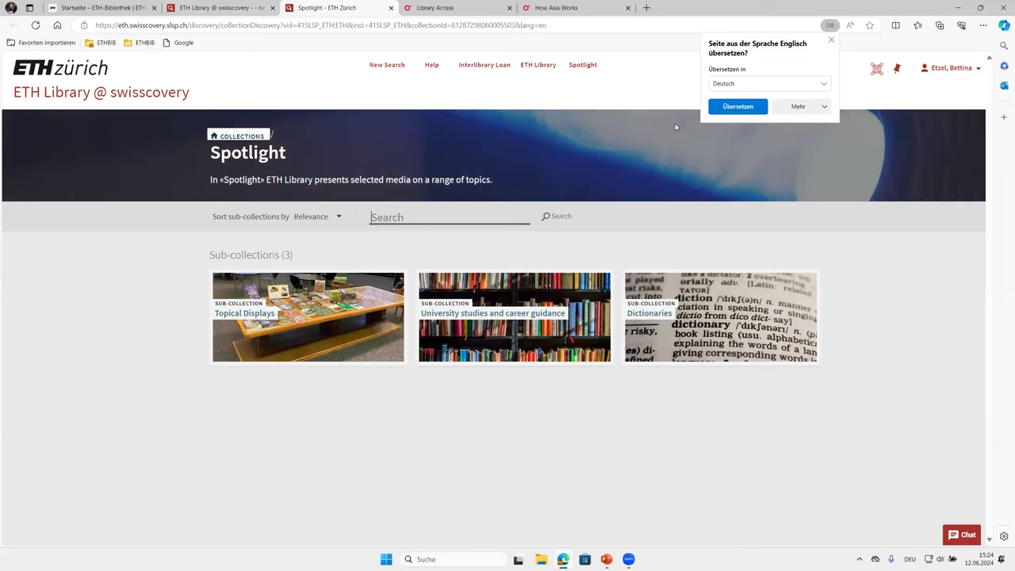
mouse_move(672, 325)
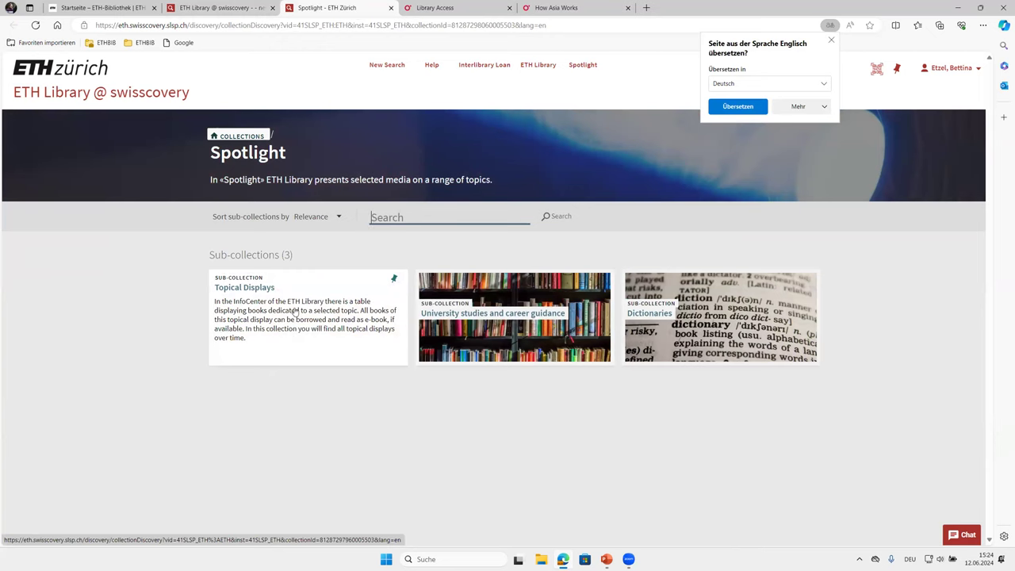
mouse_move(286, 323)
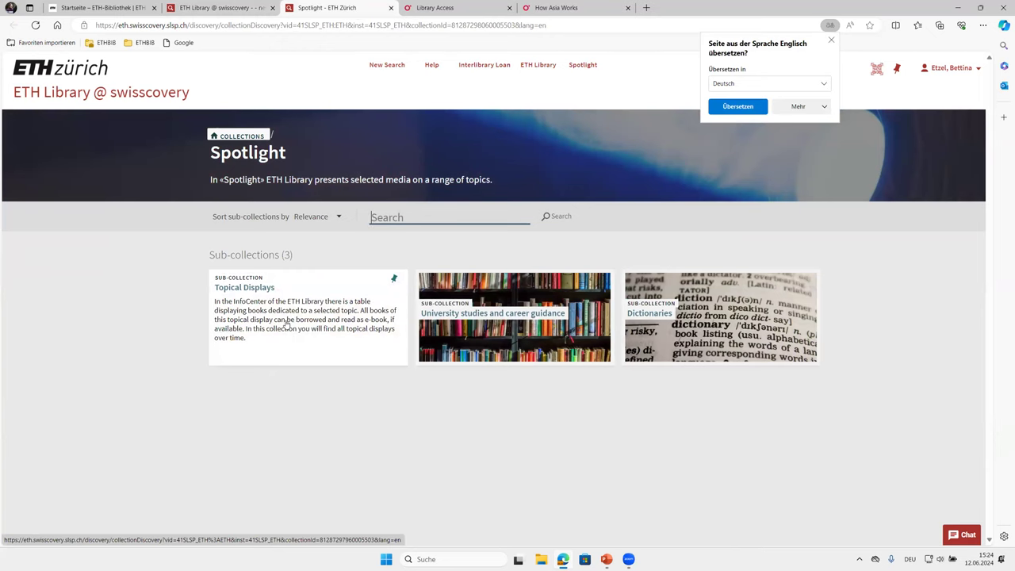
Browse Topical Displays to the Biodiversity display, then return to the all-collections overview.
click(244, 287)
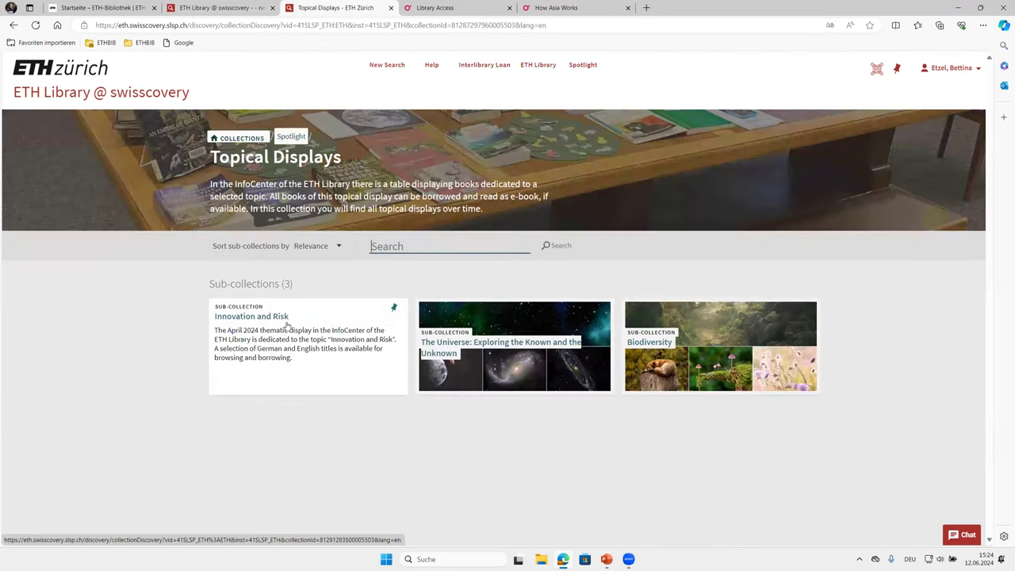
mouse_move(288, 336)
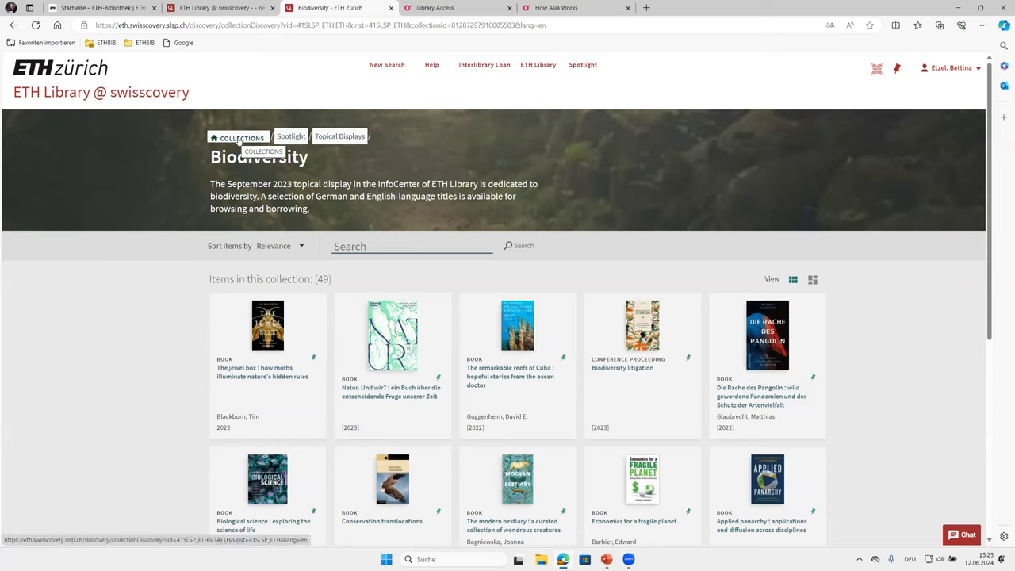
click(241, 137)
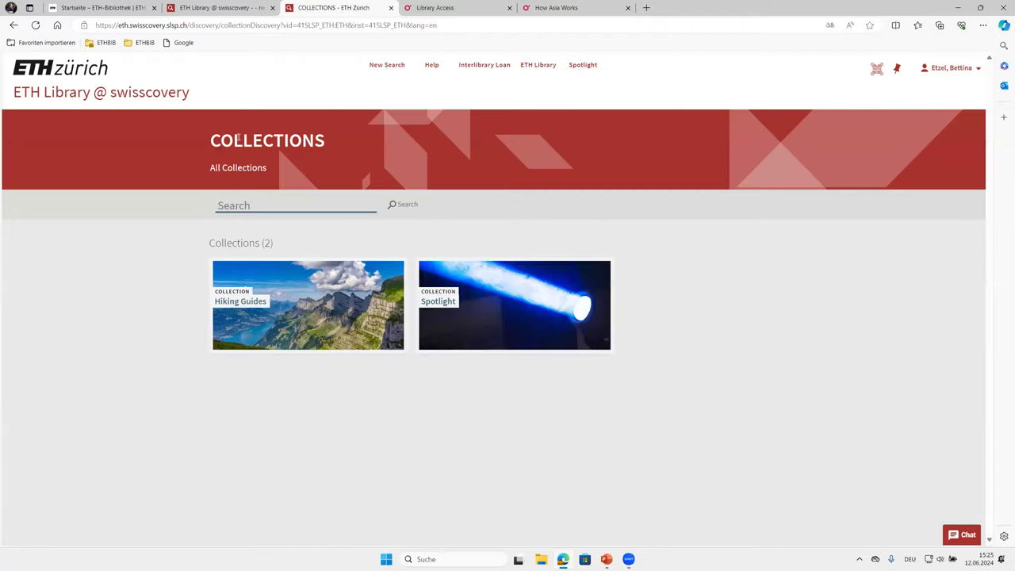
mouse_move(274, 320)
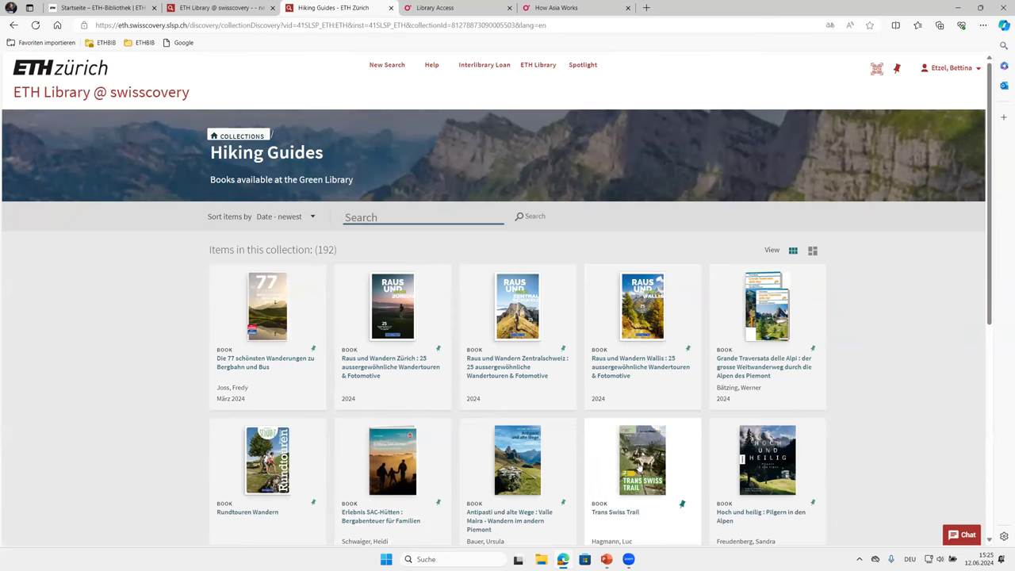
Open the Trans Swiss Trail book record from the Hiking Guides collection.
click(643, 460)
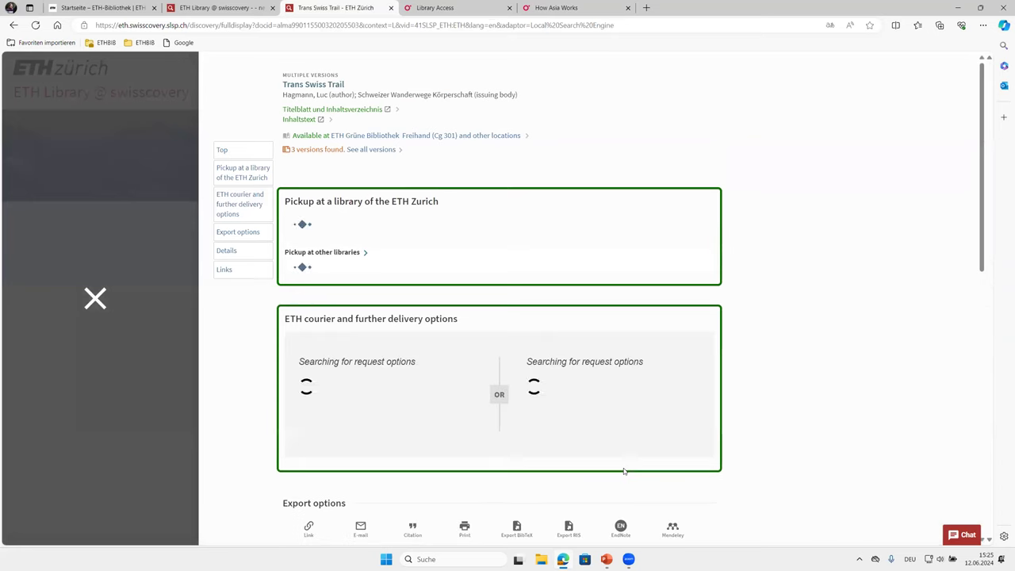